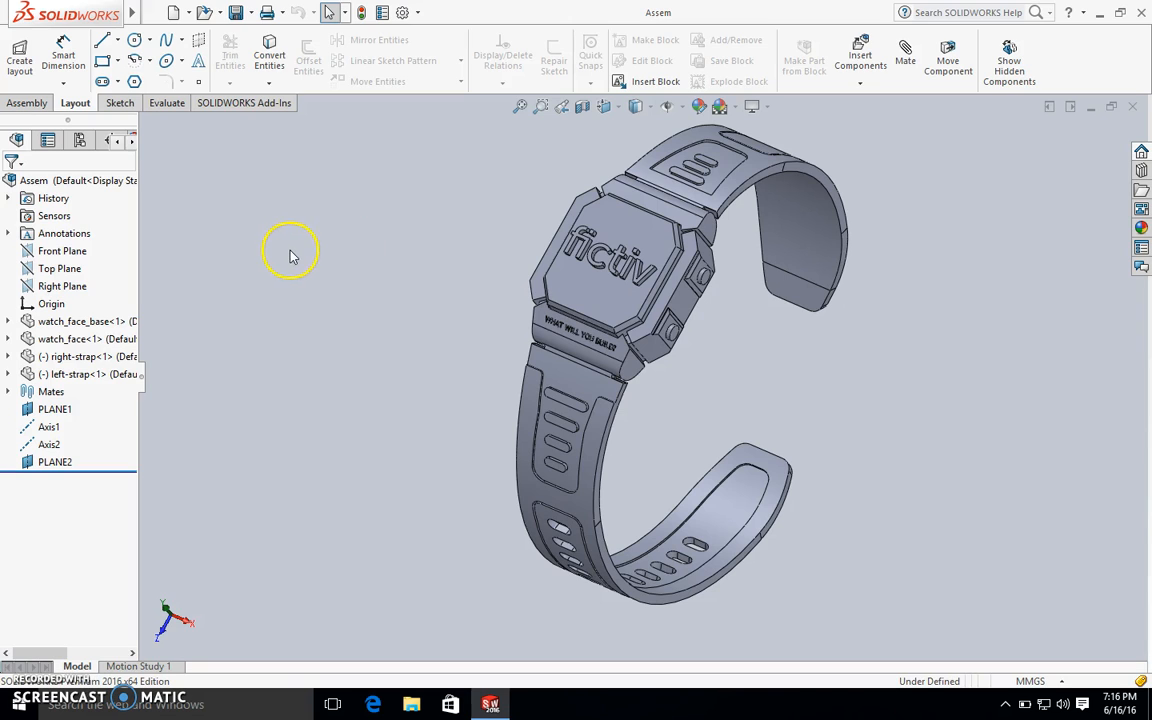
Preview the watch face base and both straps, then open Appearances for the watch face base.
{"action": "left_click", "coordinate": [80, 321]}
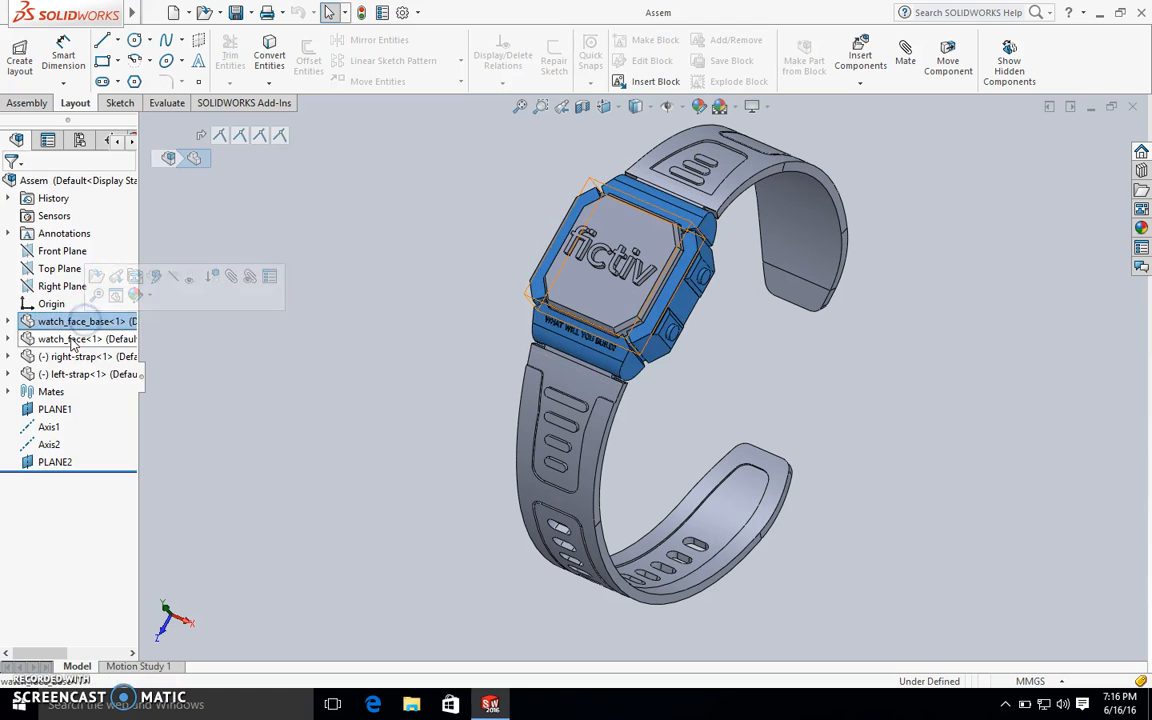
{"action": "left_click", "coordinate": [75, 356]}
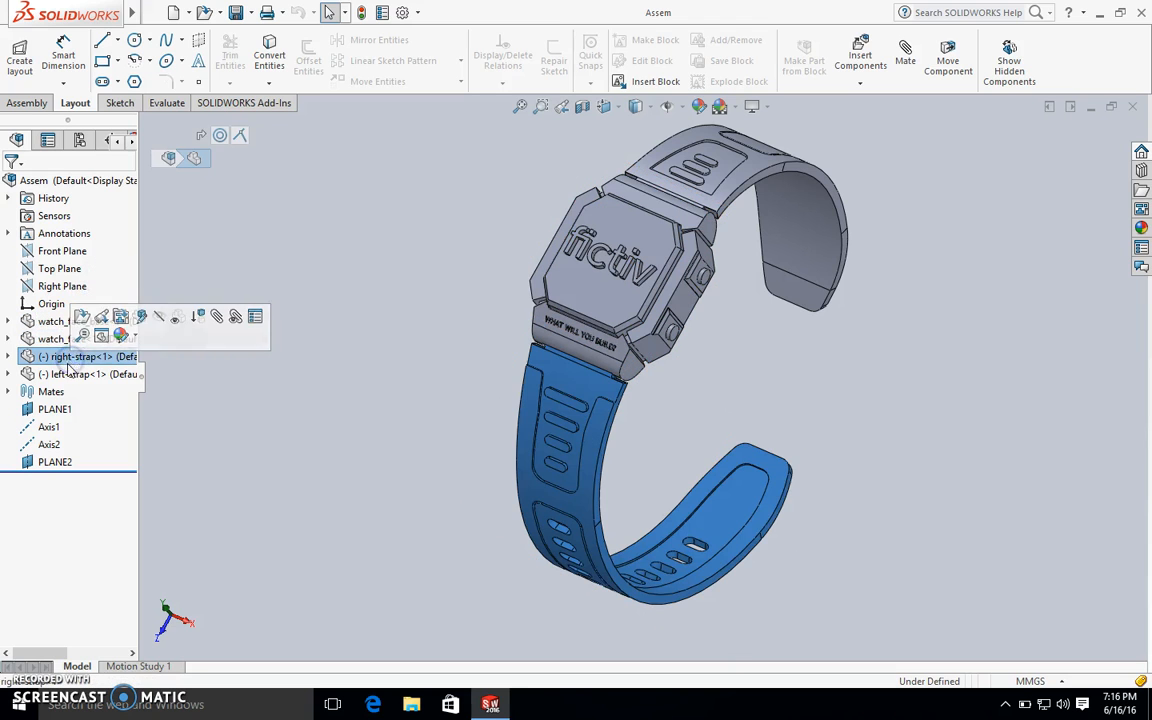
{"action": "left_click", "coordinate": [75, 373]}
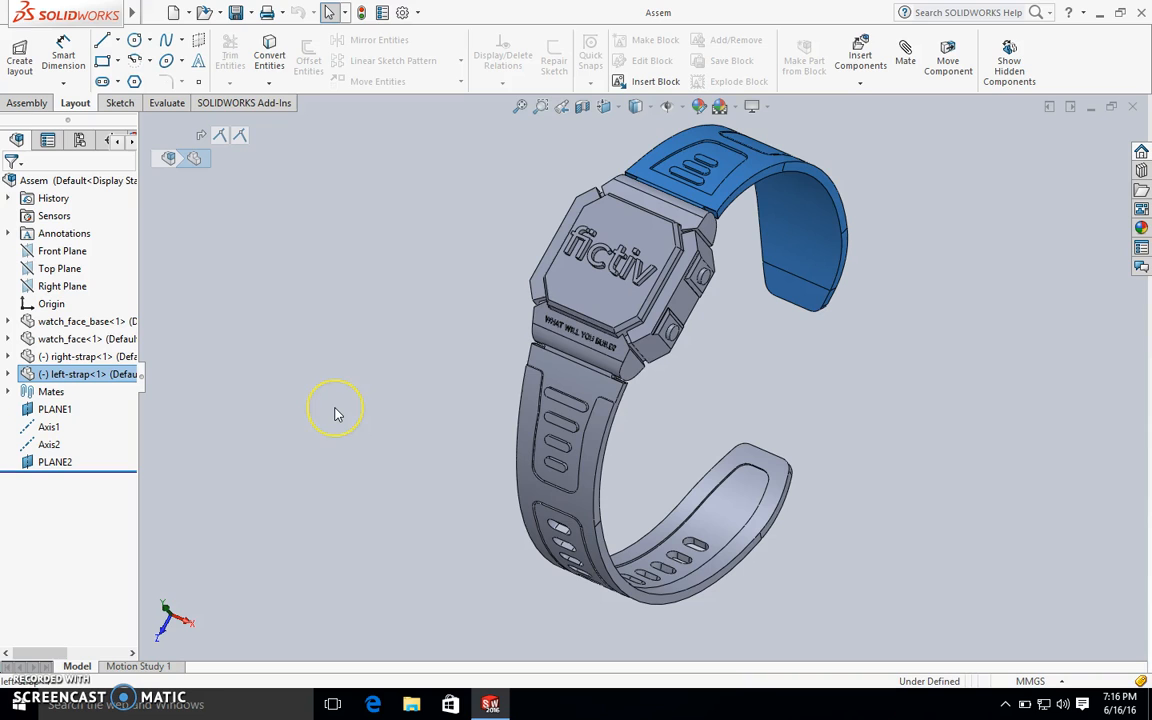
{"action": "mouse_move", "coordinate": [337, 414]}
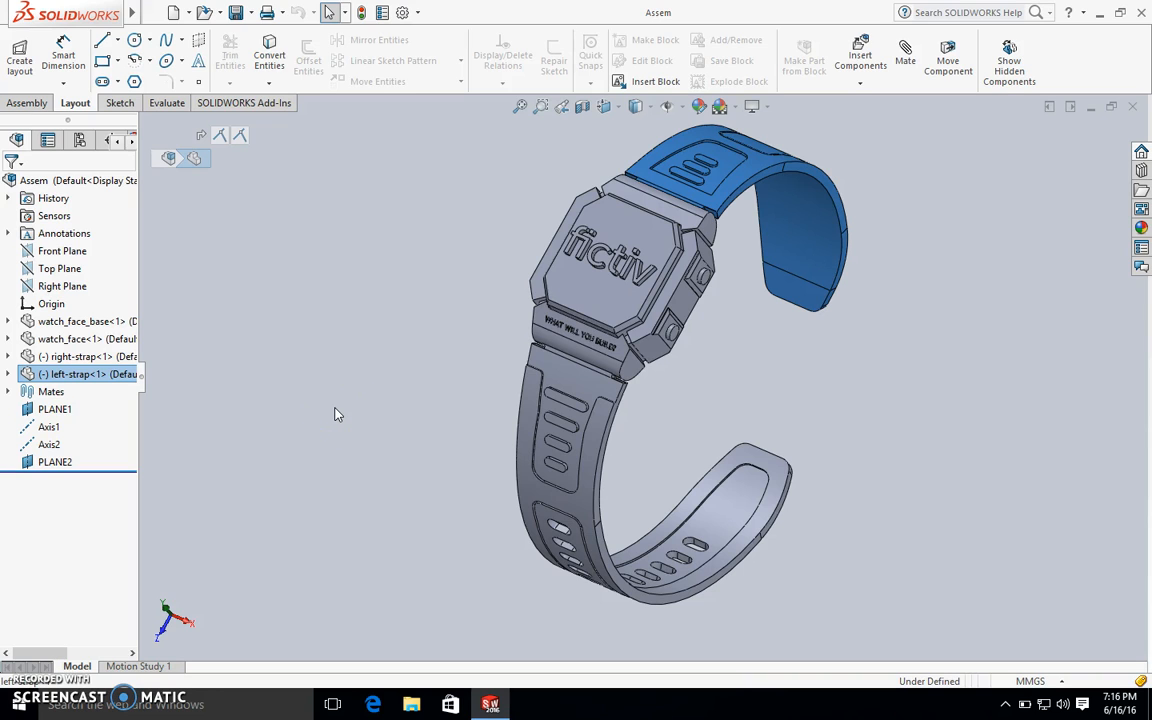
{"action": "mouse_move", "coordinate": [188, 618]}
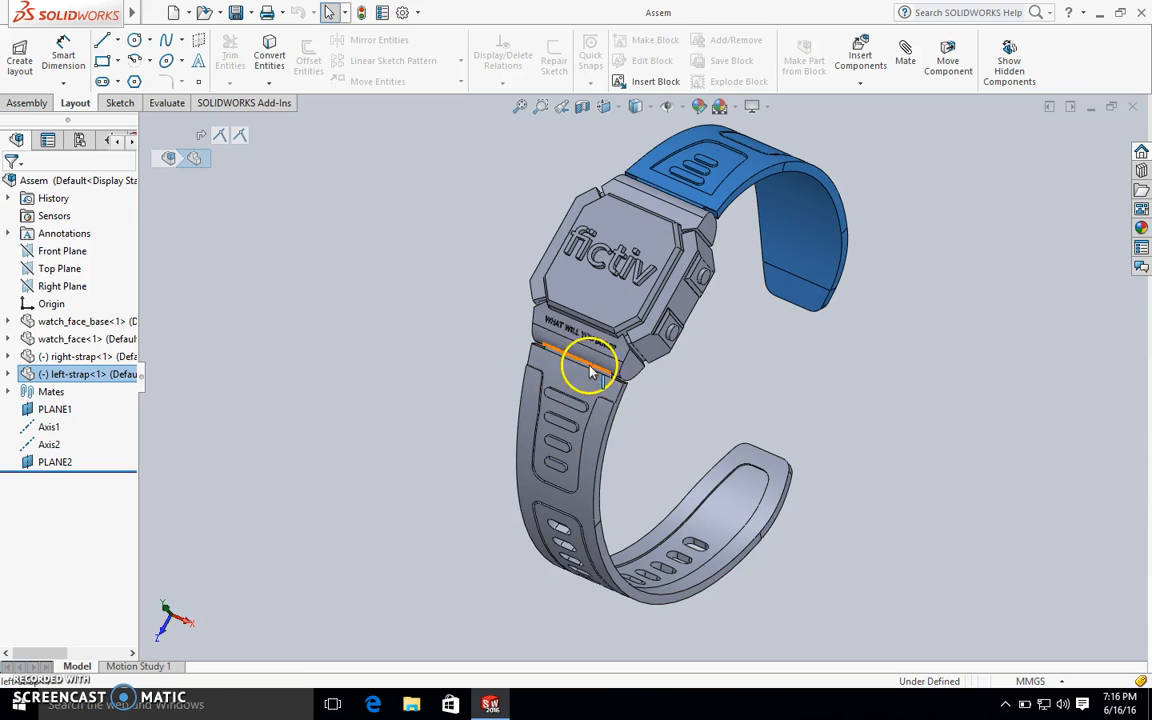
{"action": "mouse_move", "coordinate": [700, 210]}
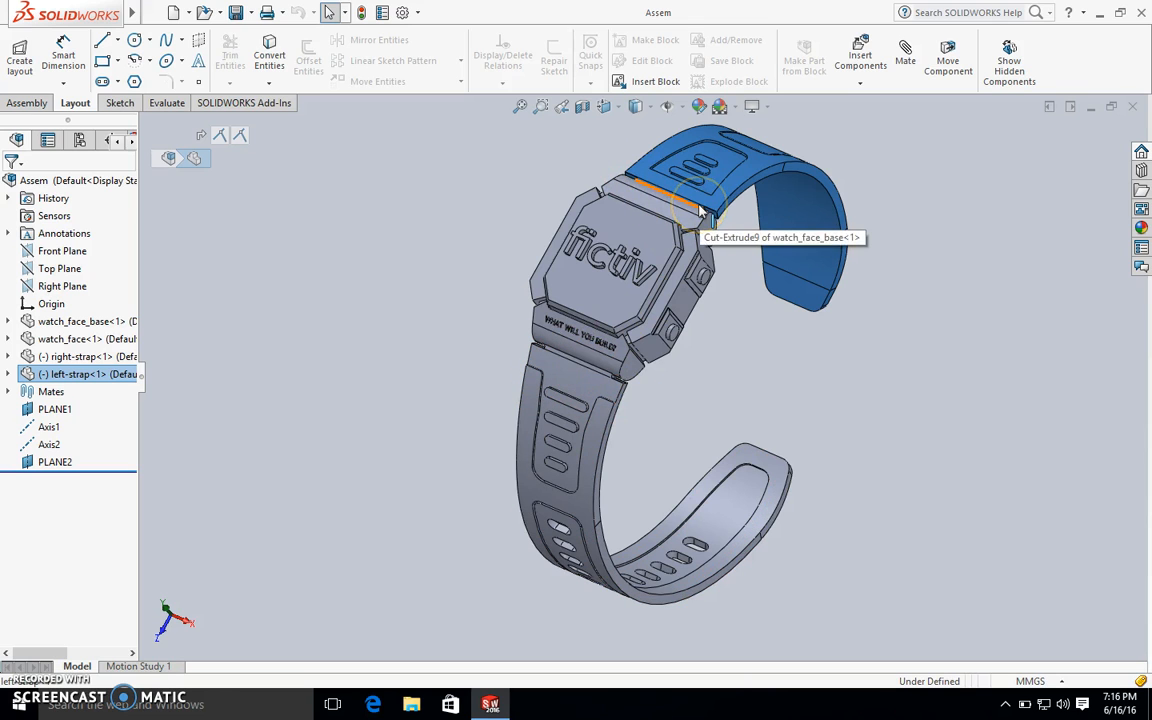
{"action": "left_click", "coordinate": [70, 321]}
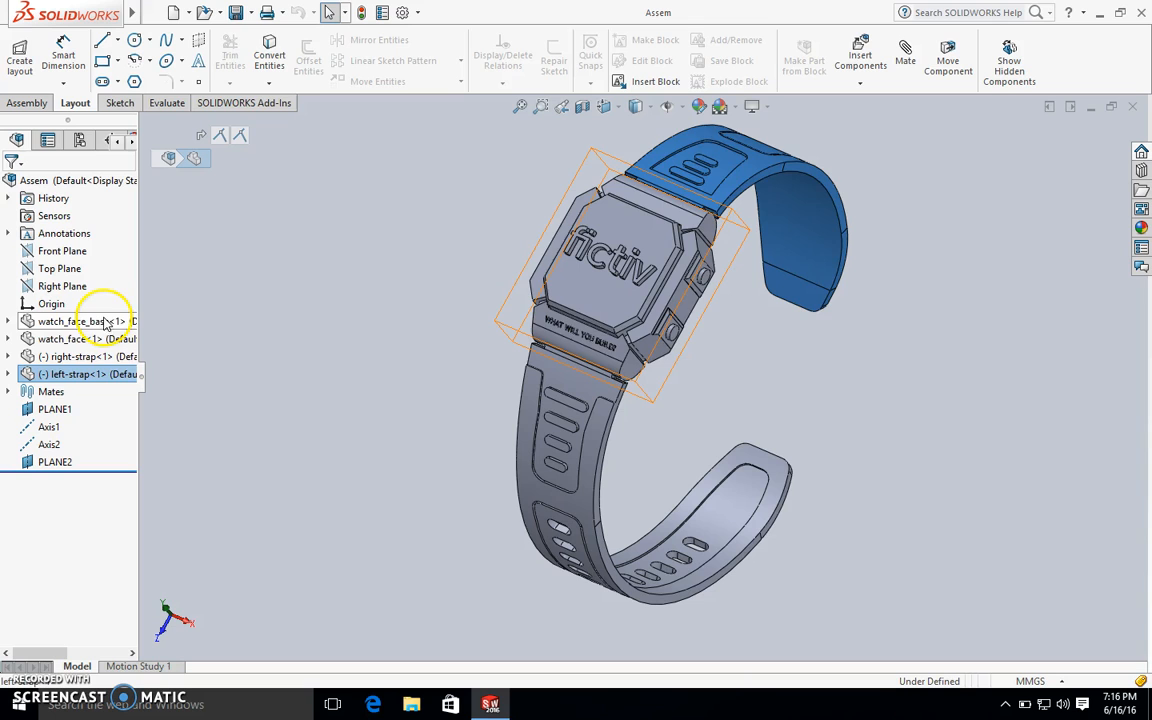
{"action": "left_click", "coordinate": [75, 321]}
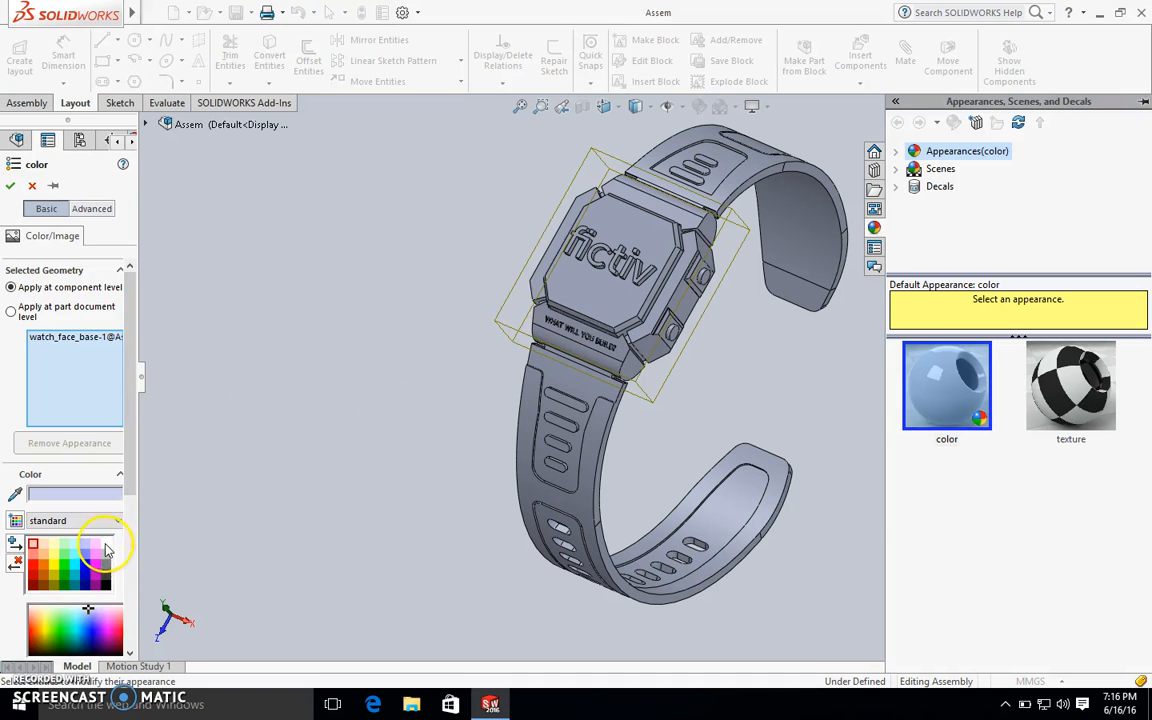
Colour the watch face base light metallic grey and both straps dark grey.
{"action": "left_click", "coordinate": [11, 186]}
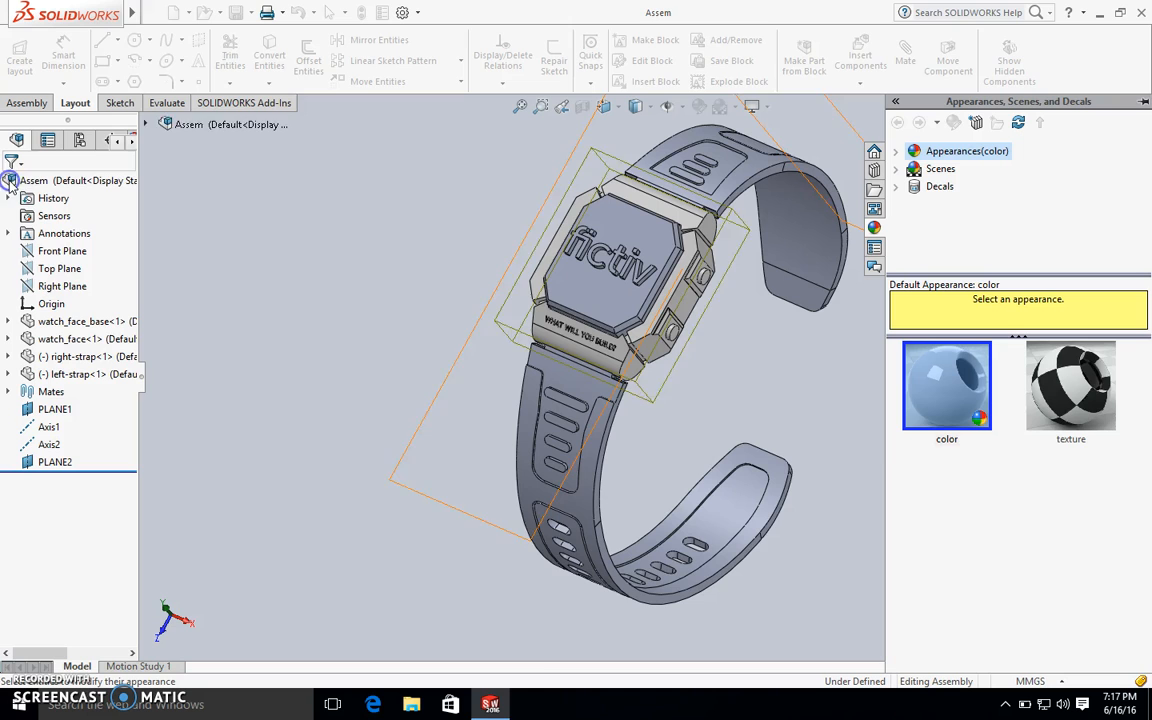
{"action": "left_click", "coordinate": [568, 388]}
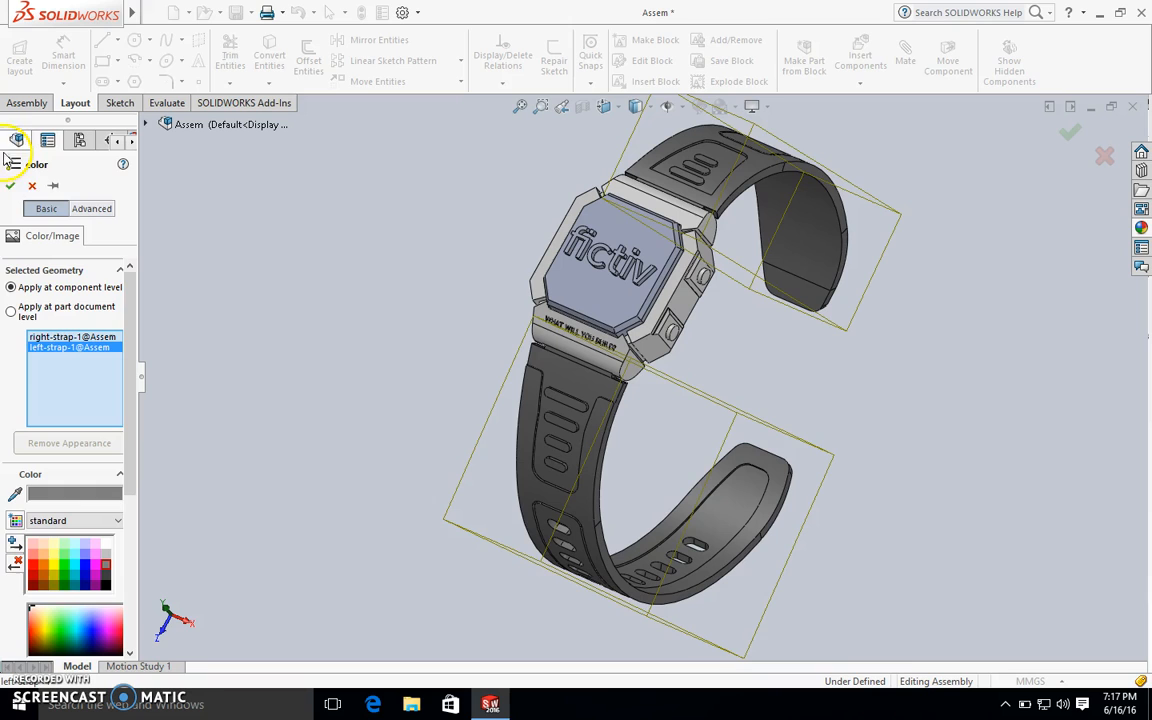
{"action": "left_click", "coordinate": [9, 186]}
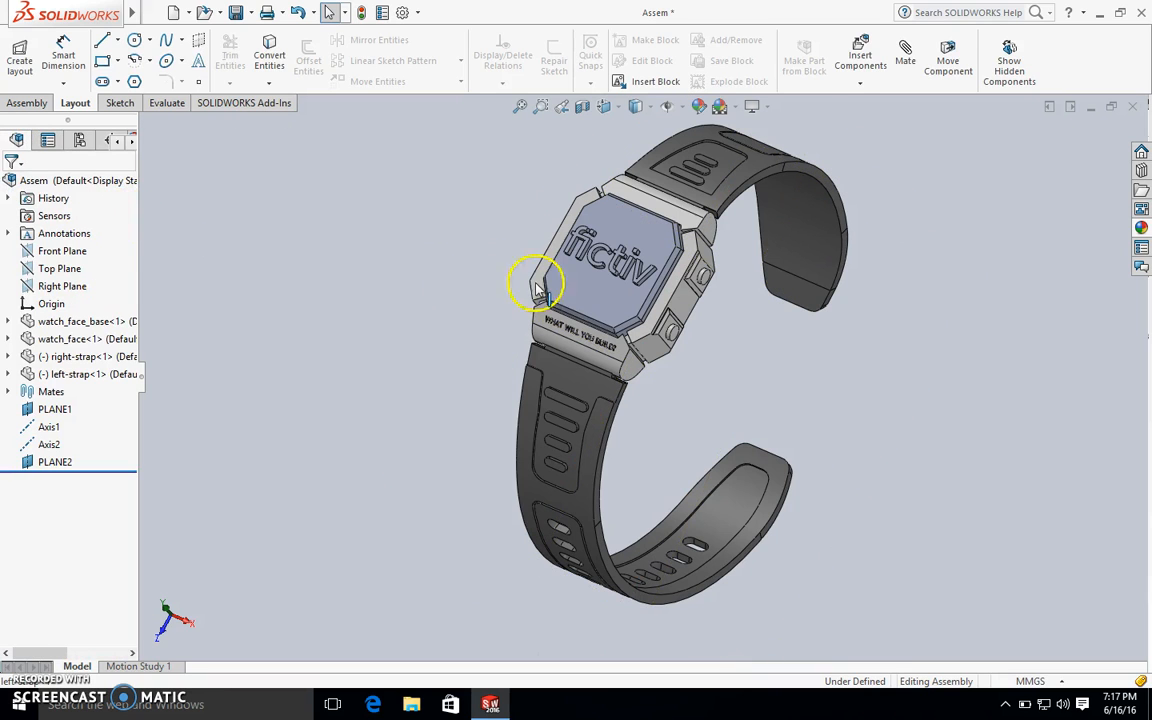
Apply a red appearance to the watch face component.
{"action": "left_click", "coordinate": [600, 285]}
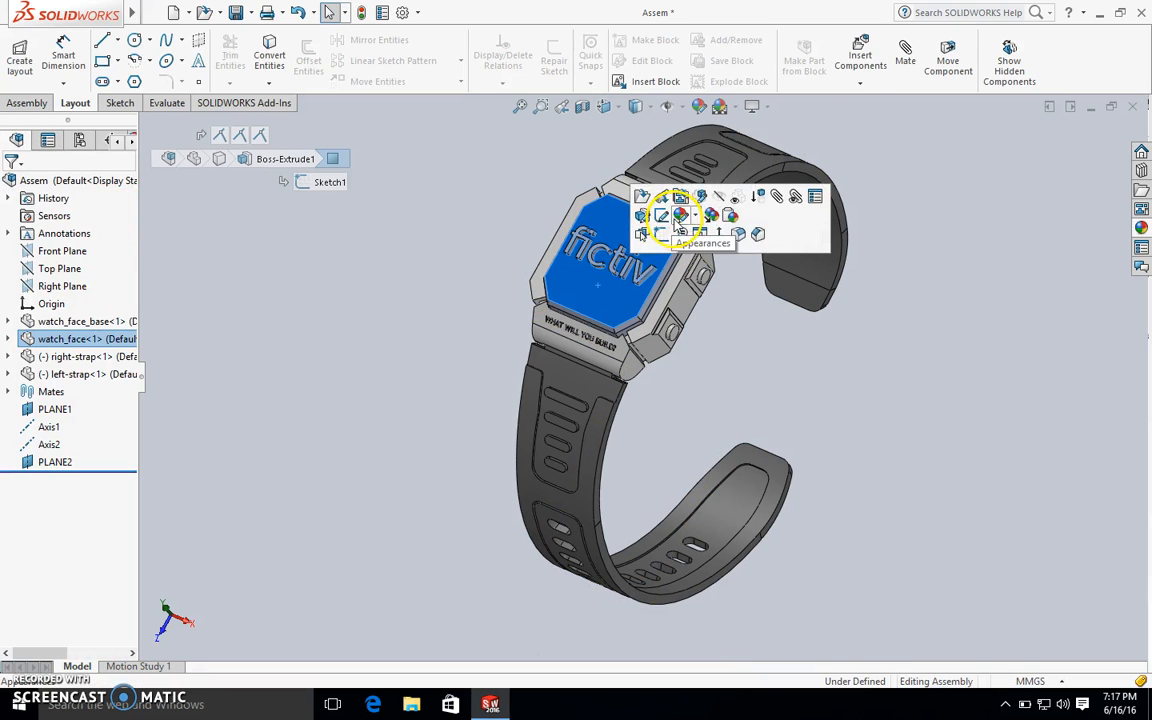
{"action": "left_click", "coordinate": [680, 196]}
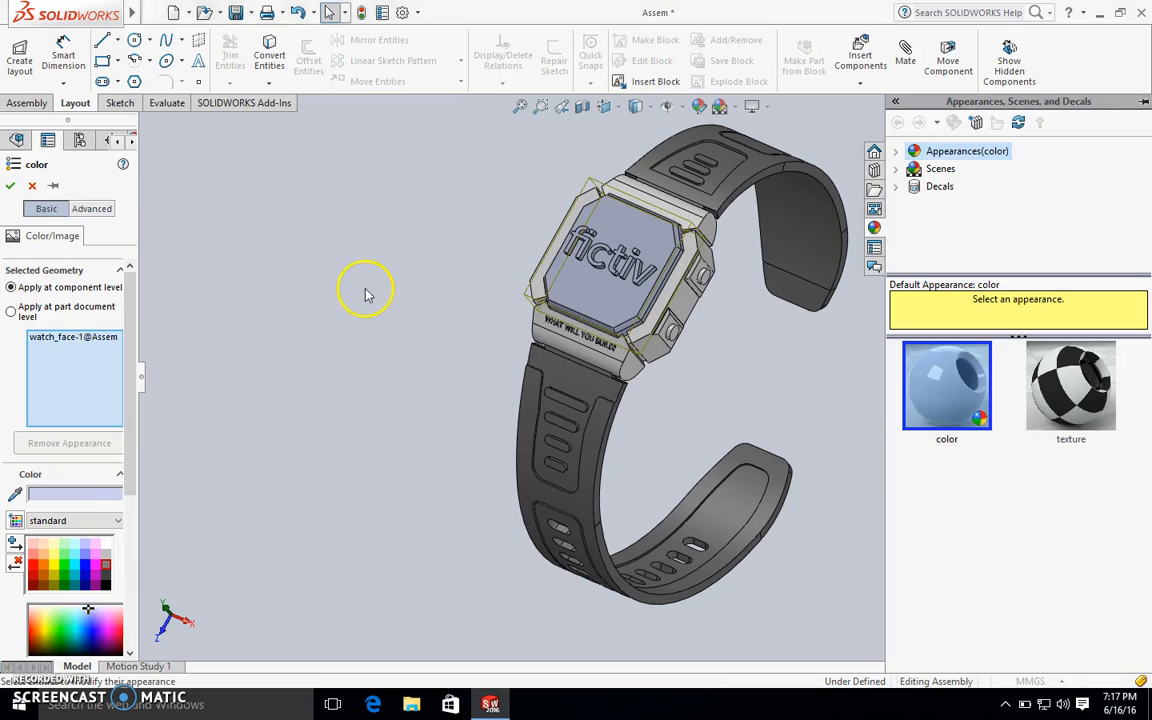
{"action": "left_click", "coordinate": [57, 562]}
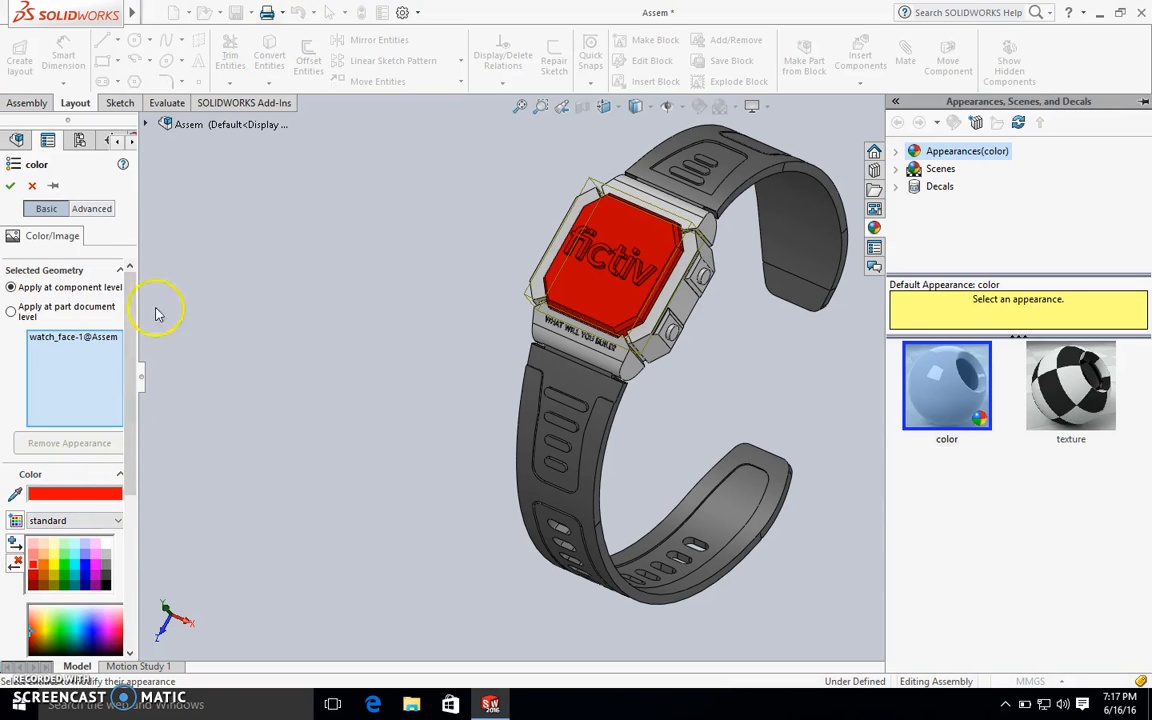
{"action": "left_click", "coordinate": [11, 186]}
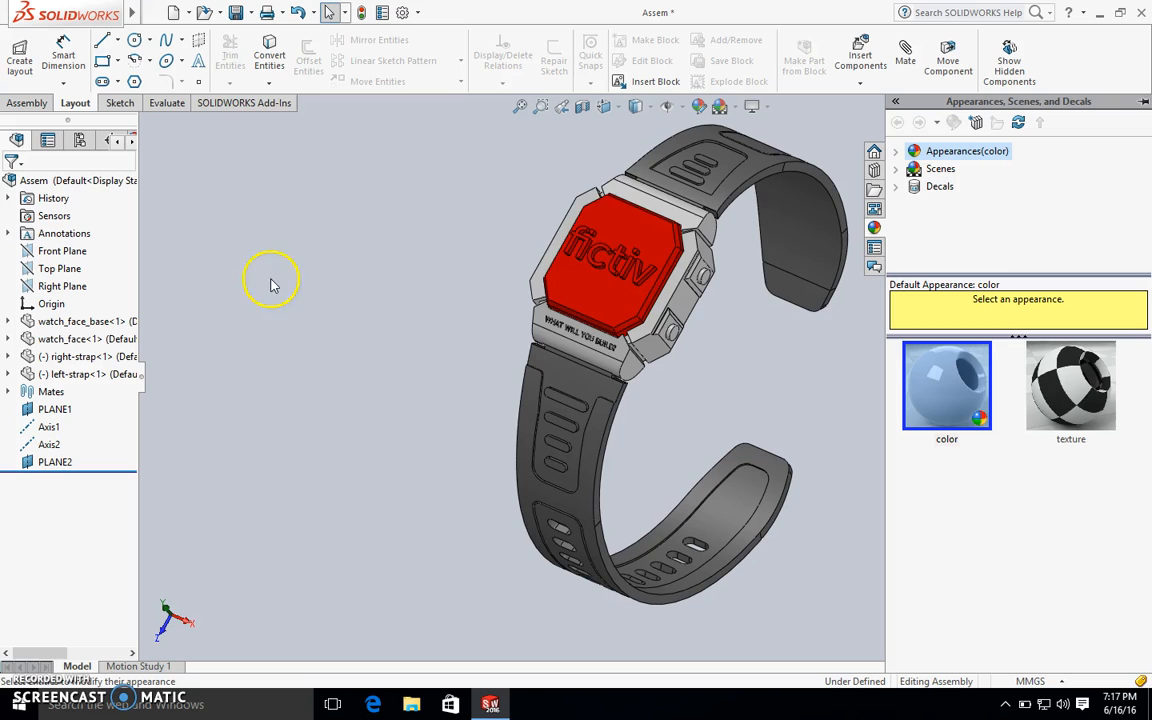
{"action": "mouse_move", "coordinate": [428, 290]}
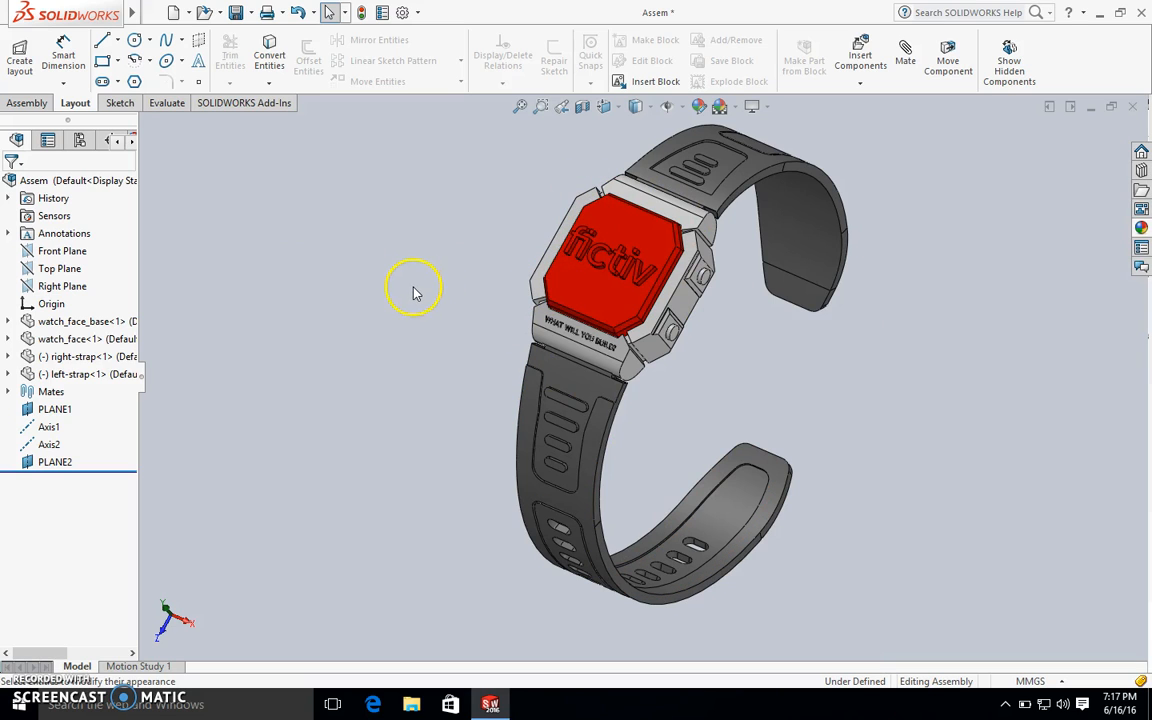
Set up Save As 'multi-material example' with STEP AP203 as the file type.
{"action": "left_click", "coordinate": [251, 12]}
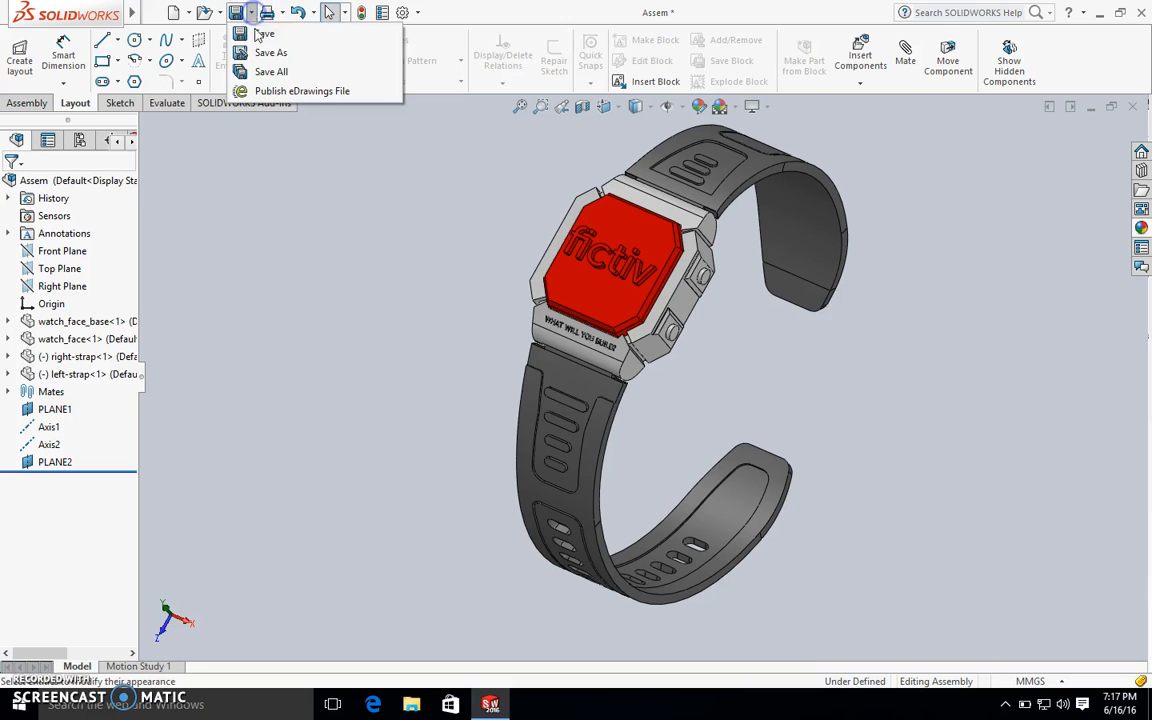
{"action": "left_click", "coordinate": [270, 52]}
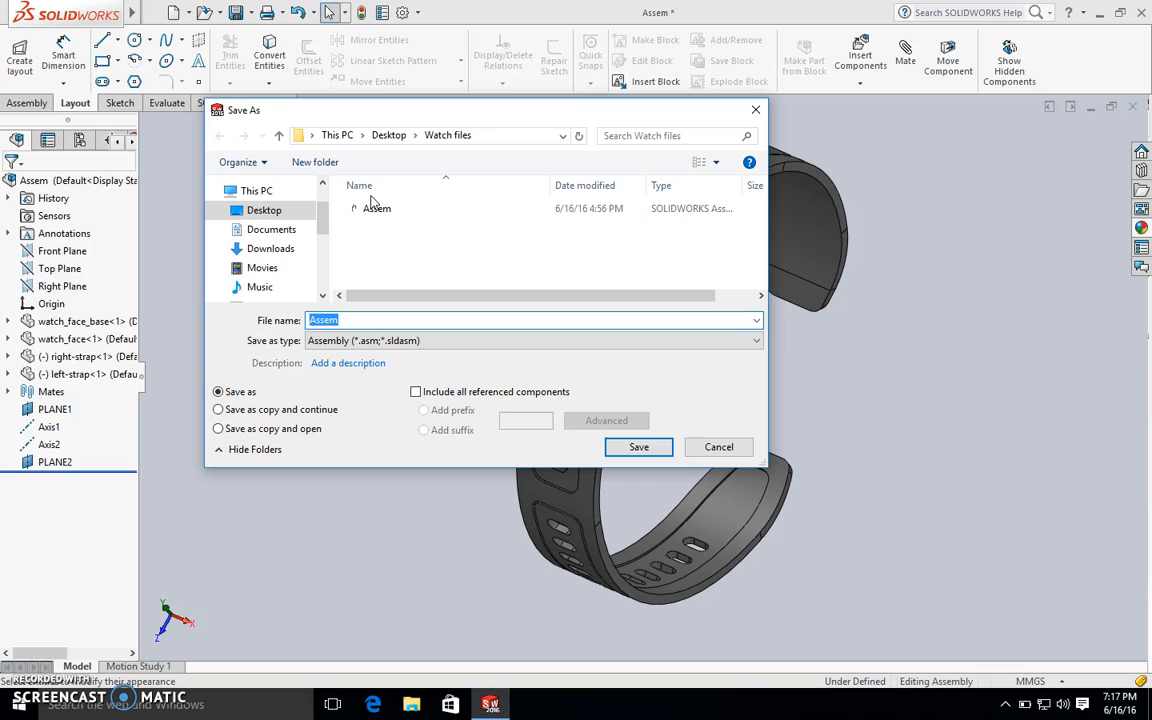
{"action": "type", "text": "multi-m"}
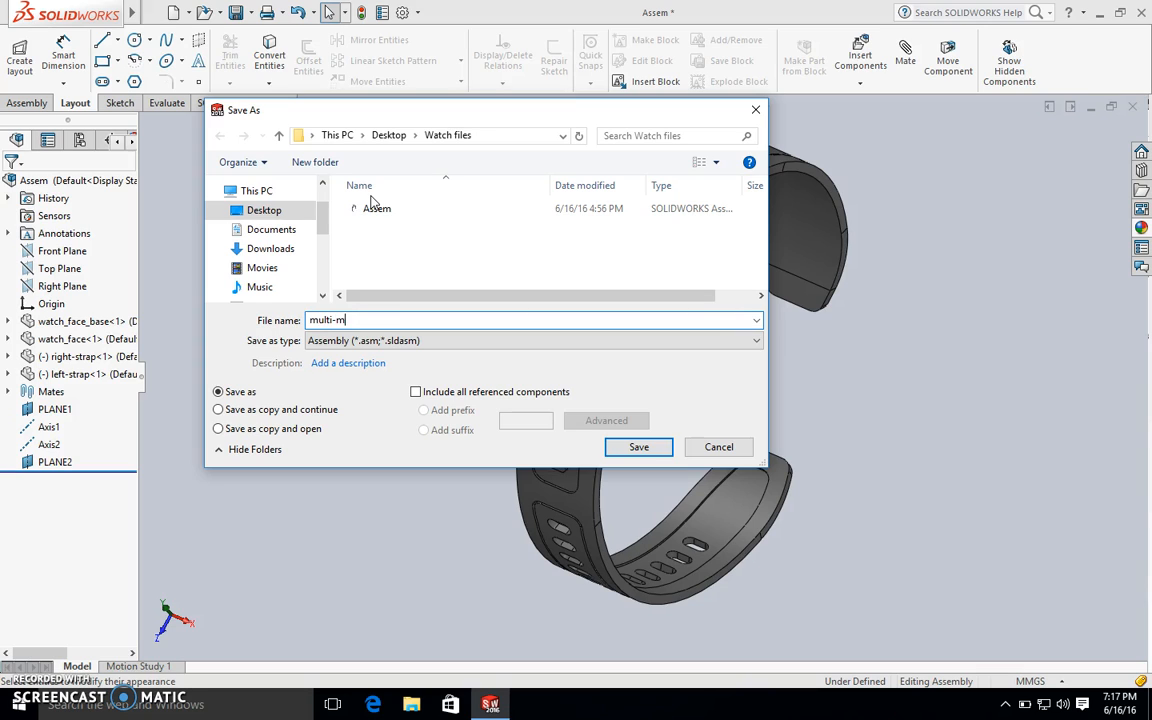
{"action": "type", "text": "aterial example"}
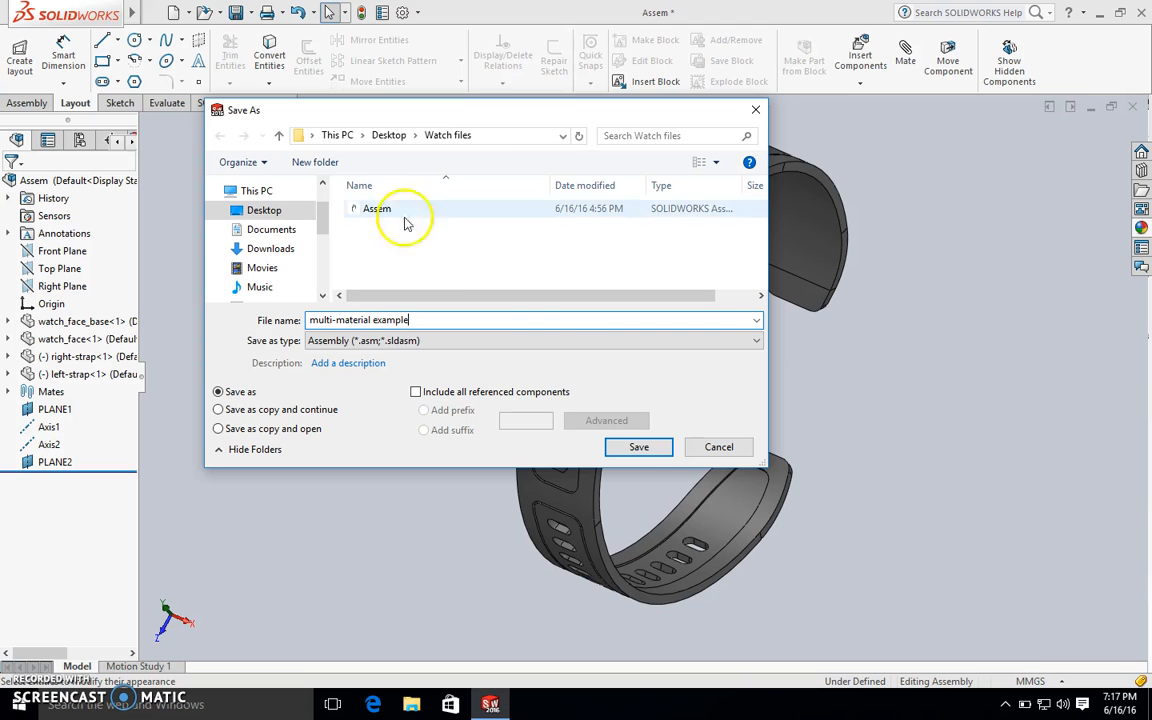
{"action": "left_click", "coordinate": [753, 340]}
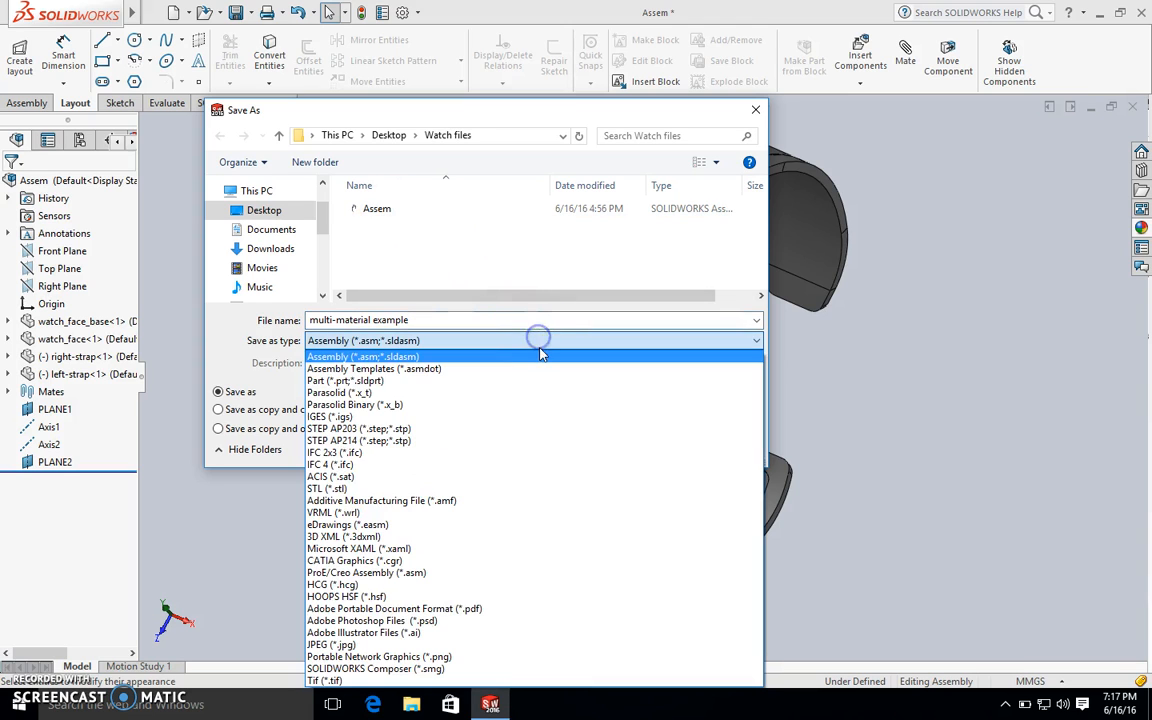
{"action": "mouse_move", "coordinate": [437, 428]}
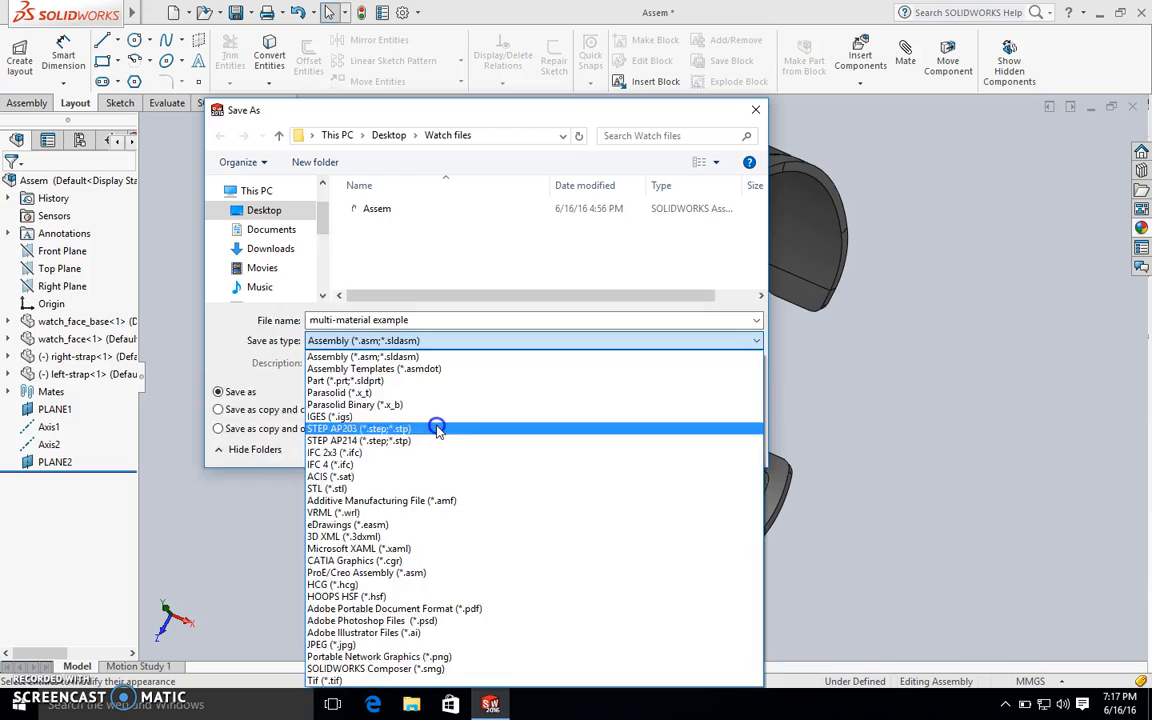
{"action": "left_click", "coordinate": [358, 428]}
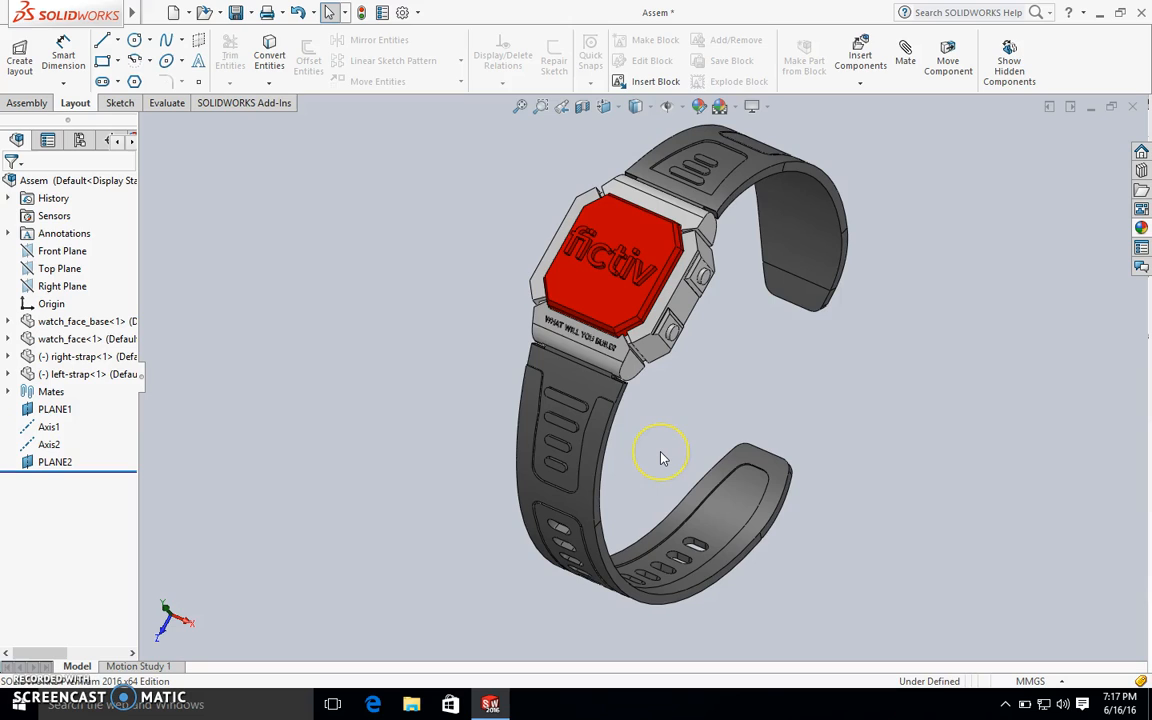
{"action": "mouse_move", "coordinate": [667, 456]}
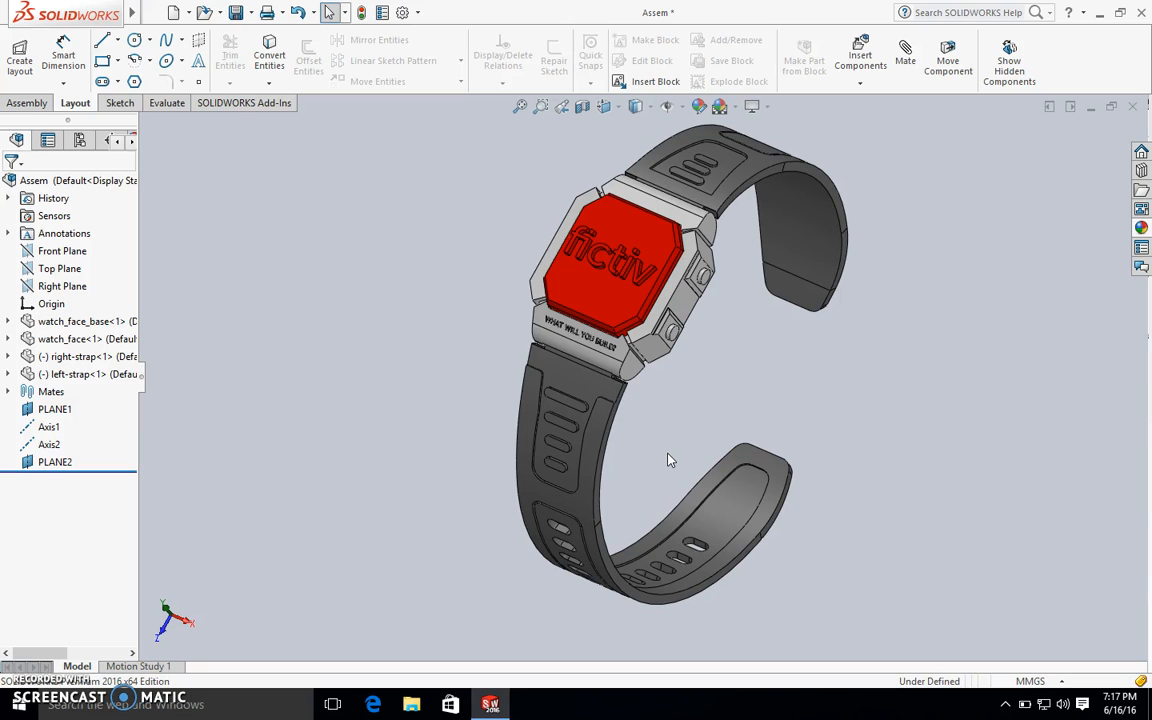
{"action": "mouse_move", "coordinate": [695, 465]}
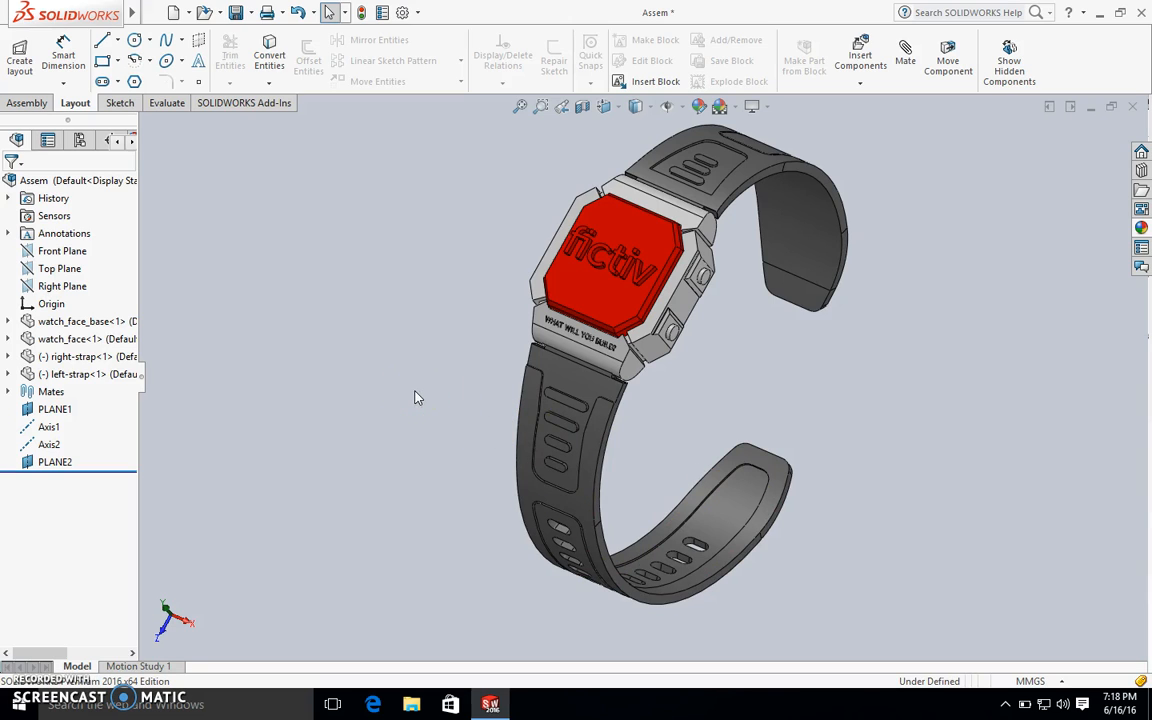
{"action": "mouse_move", "coordinate": [367, 350]}
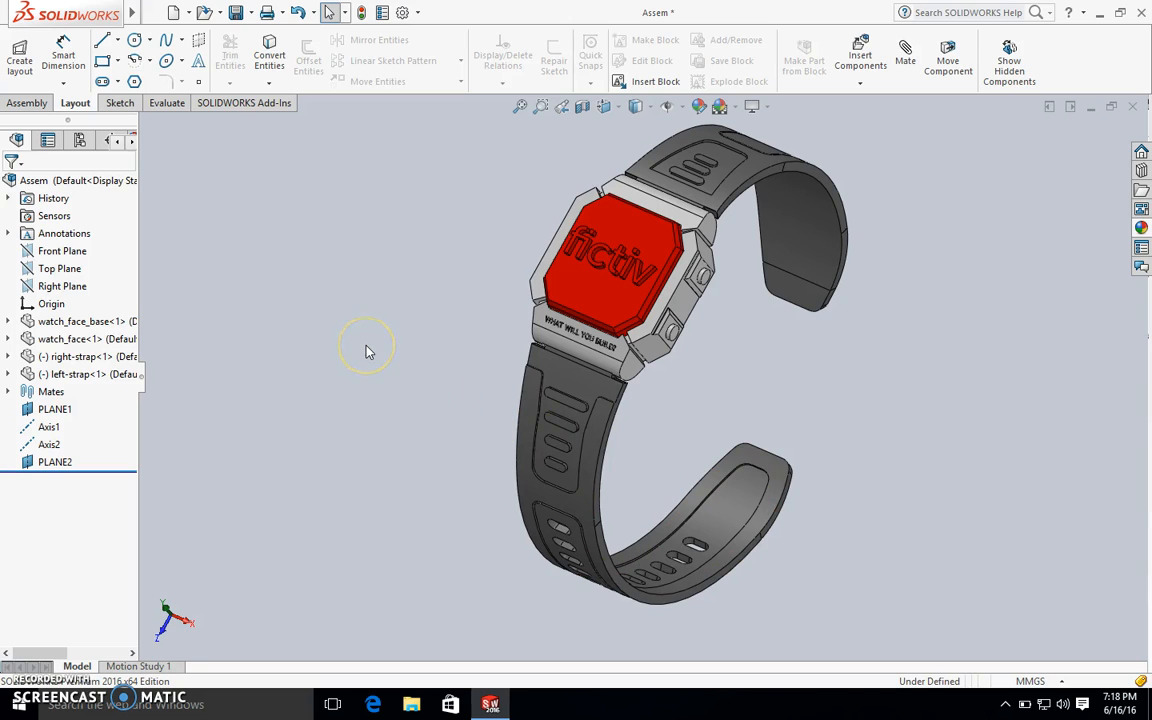
{"action": "mouse_move", "coordinate": [371, 333]}
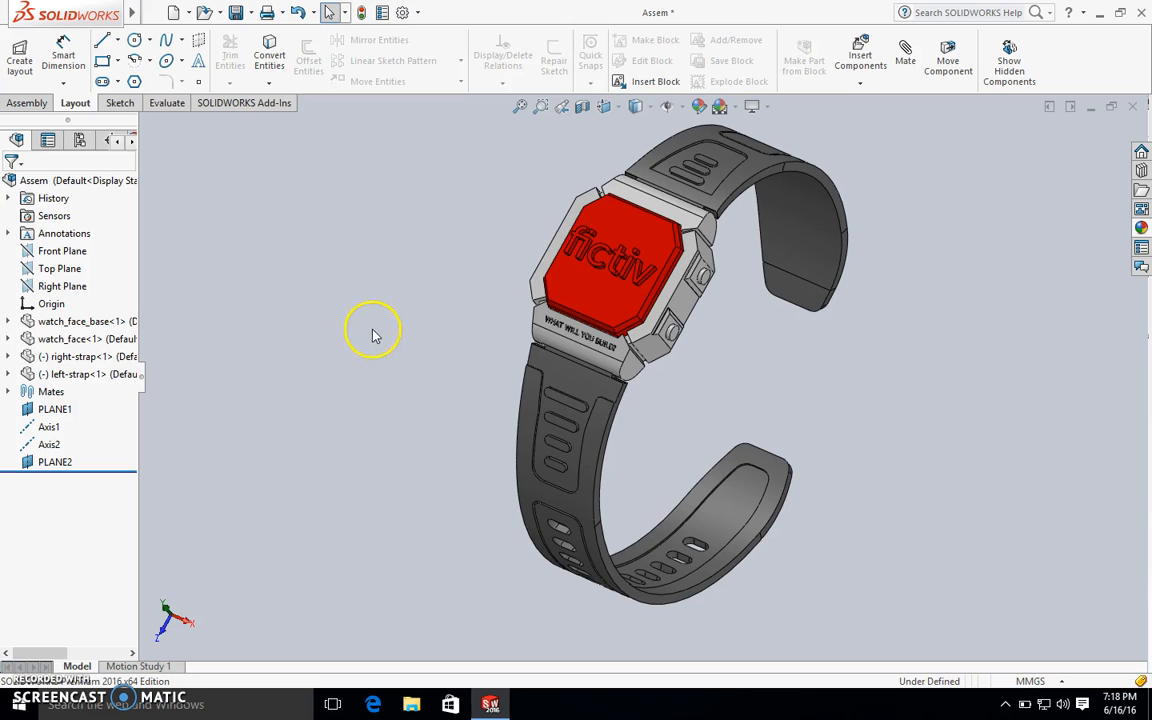
{"action": "mouse_move", "coordinate": [545, 328]}
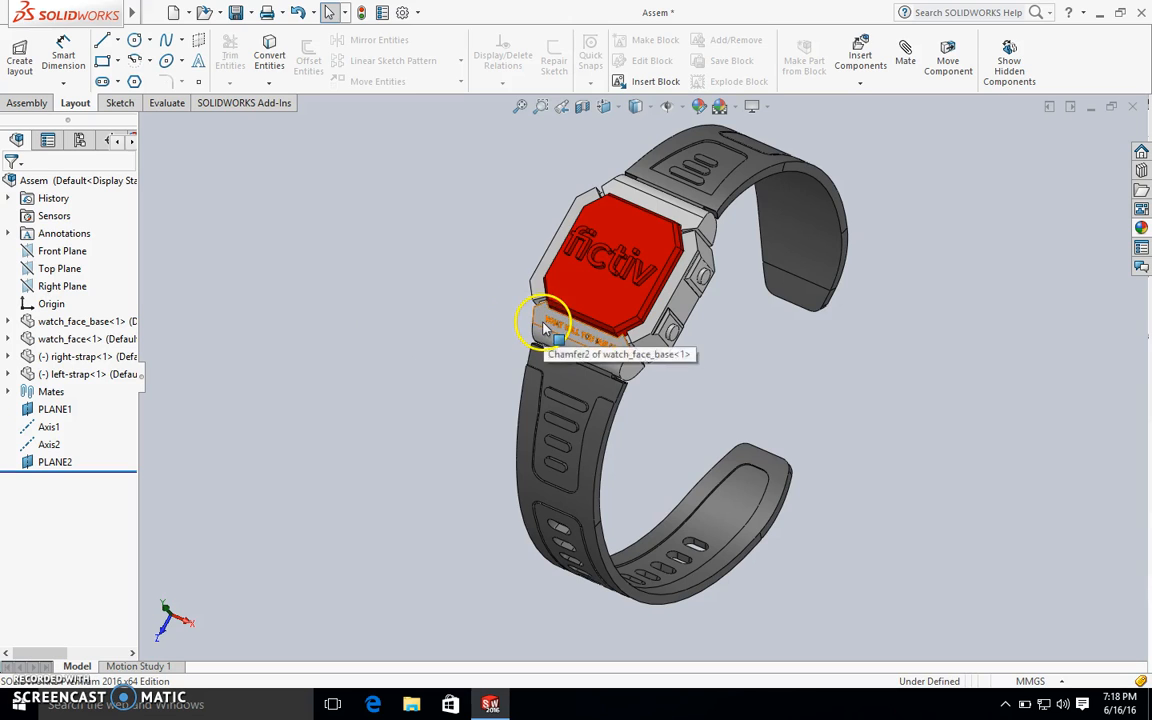
{"action": "mouse_move", "coordinate": [390, 140]}
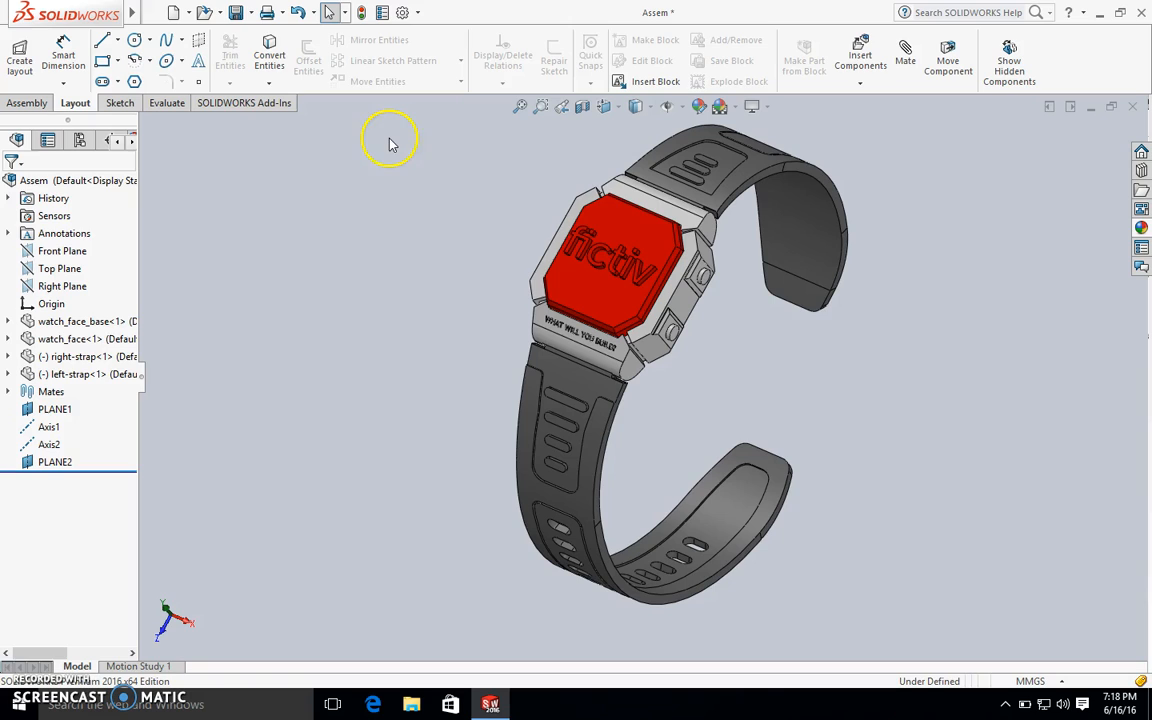
{"action": "mouse_move", "coordinate": [389, 127]}
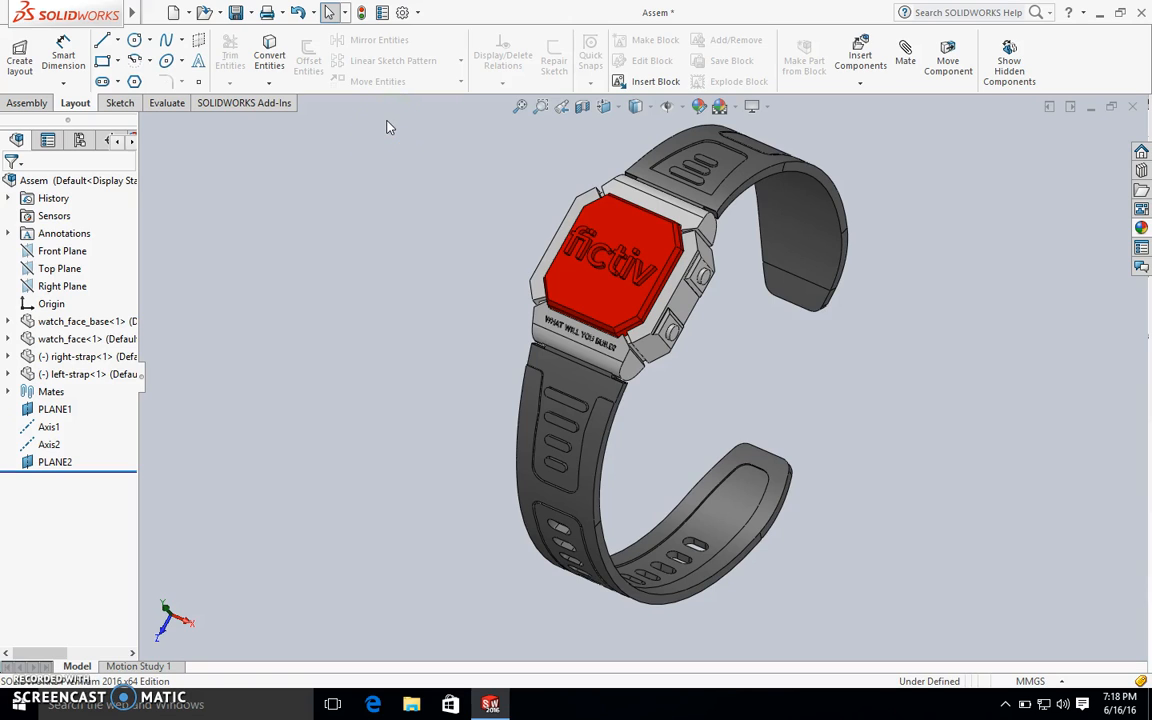
{"action": "mouse_move", "coordinate": [395, 130]}
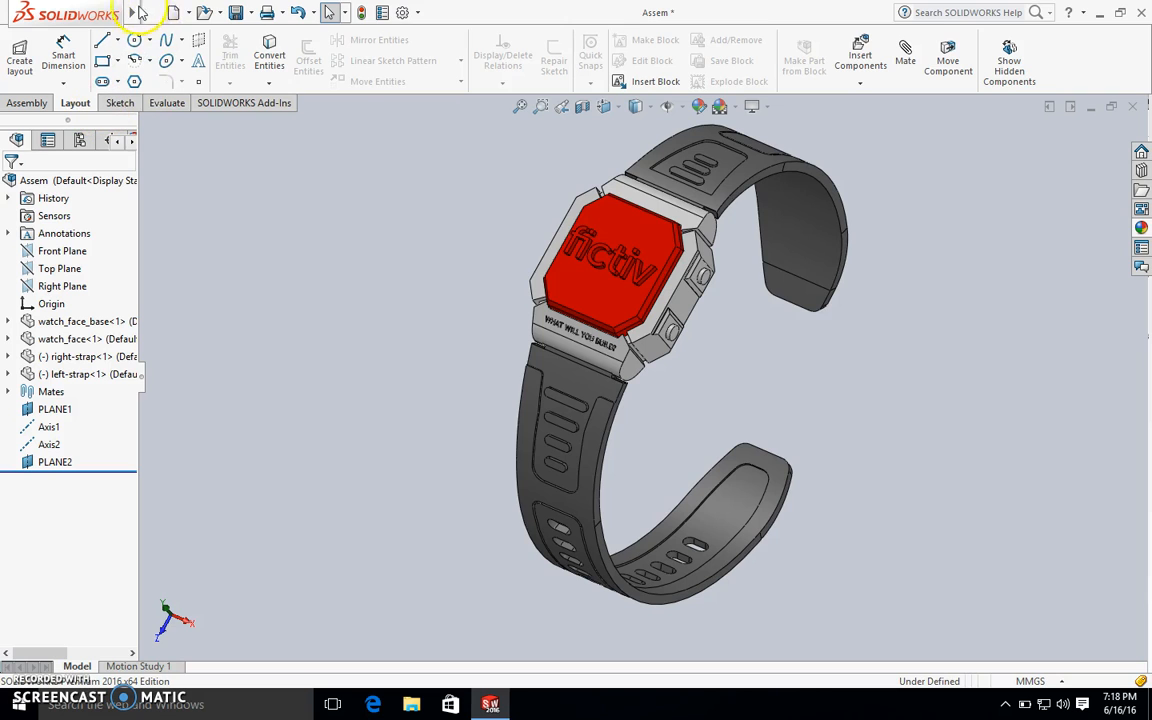
Open the File menu on the coloured watch assembly.
{"action": "left_click", "coordinate": [153, 12]}
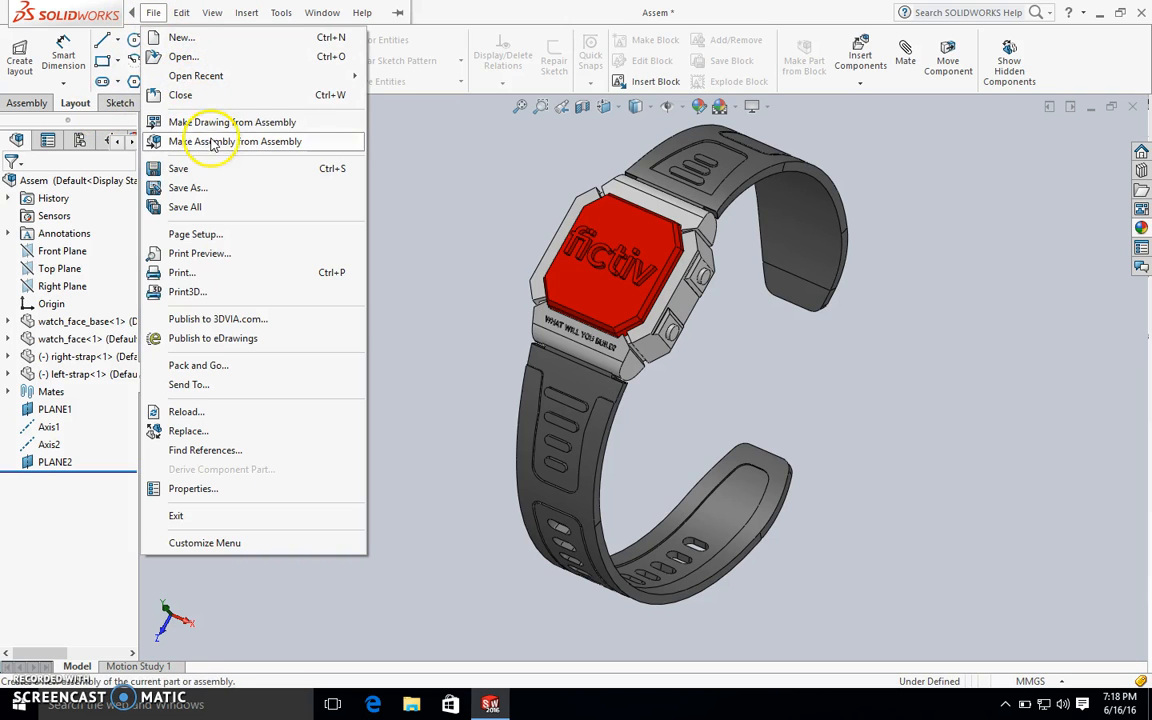
Make an A4 (ISO) drawing from the assembly with an isometric view at custom scale.
{"action": "left_click", "coordinate": [235, 121]}
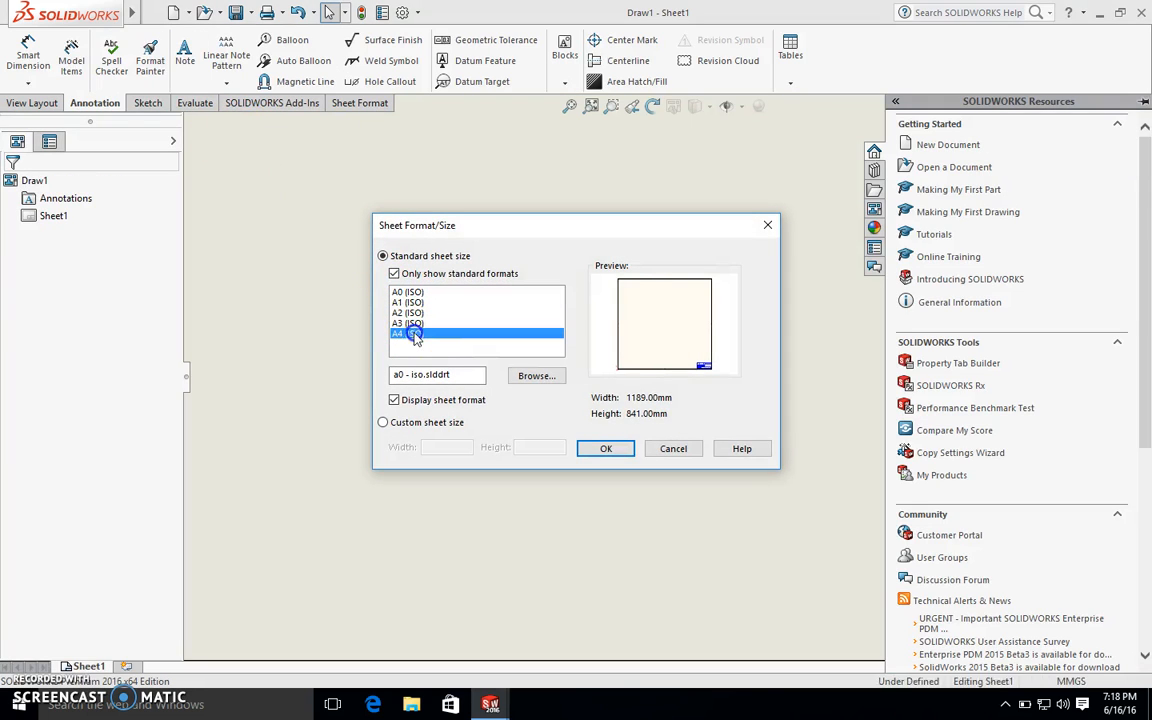
{"action": "left_click", "coordinate": [605, 448]}
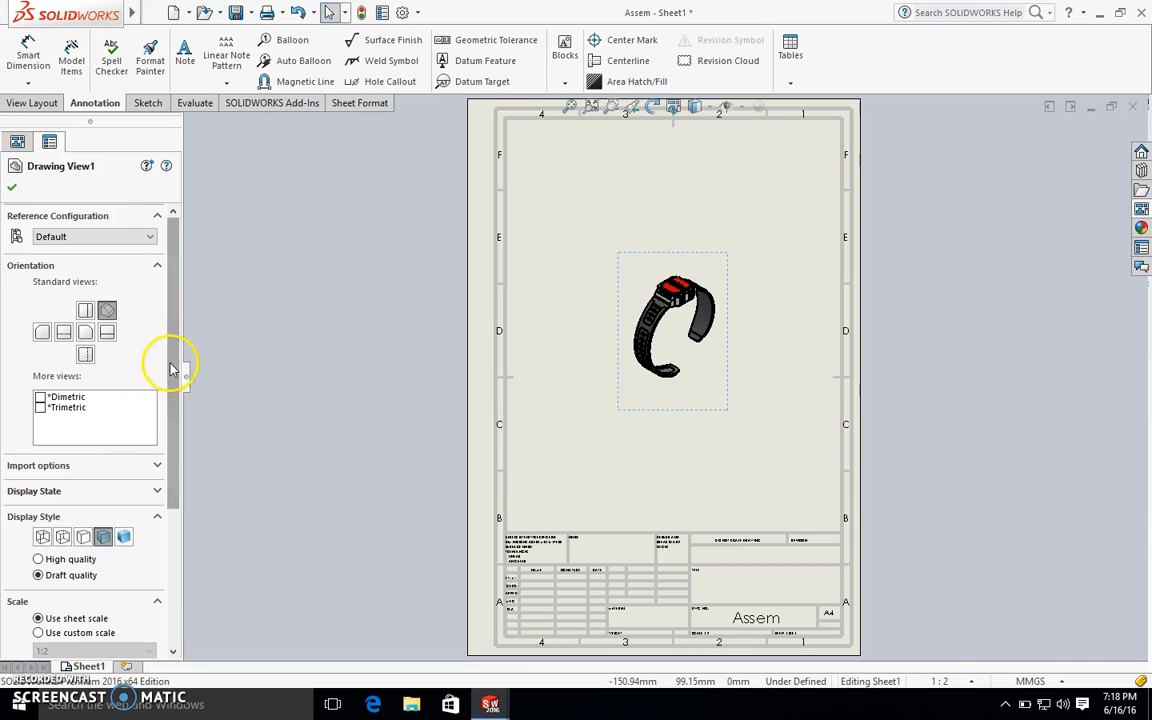
{"action": "scroll", "scroll_direction": "down", "scroll_amount": 3}
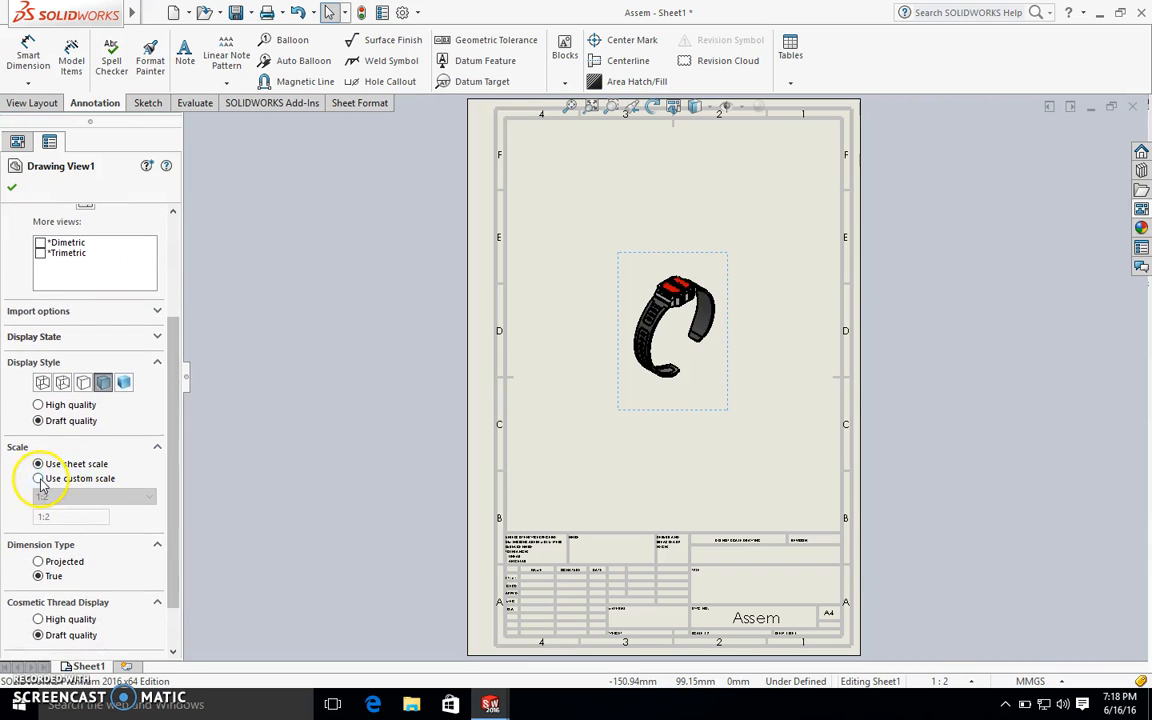
{"action": "left_click", "coordinate": [148, 497]}
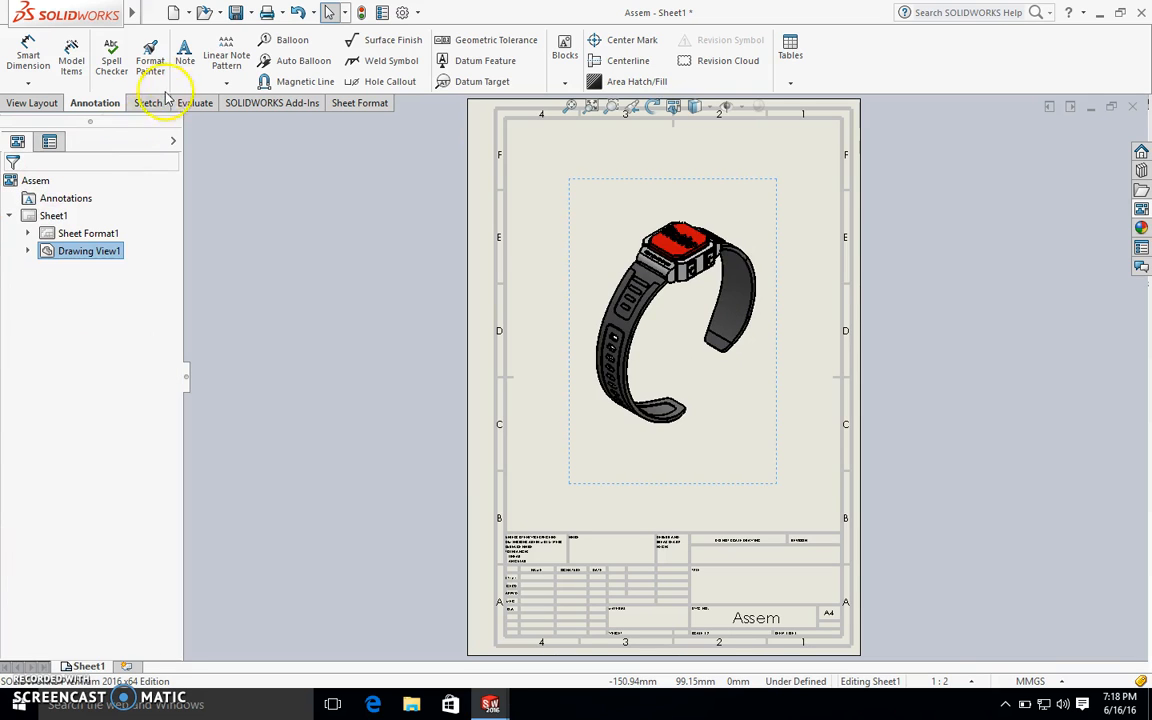
Add leader notes: Rubber-like Shore 60A/95A on the straps, Vero White on face pieces.
{"action": "left_click", "coordinate": [184, 55]}
{"action": "type", "text": "Rubber-like Shore 95A"}
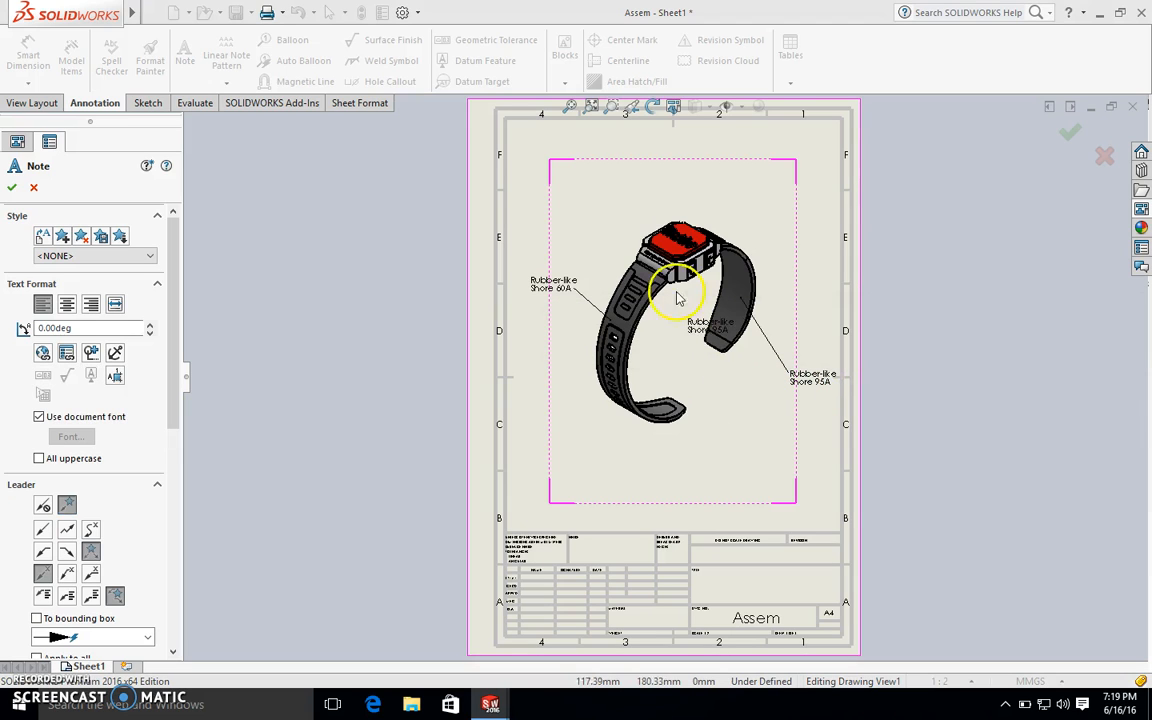
{"action": "mouse_move", "coordinate": [690, 190]}
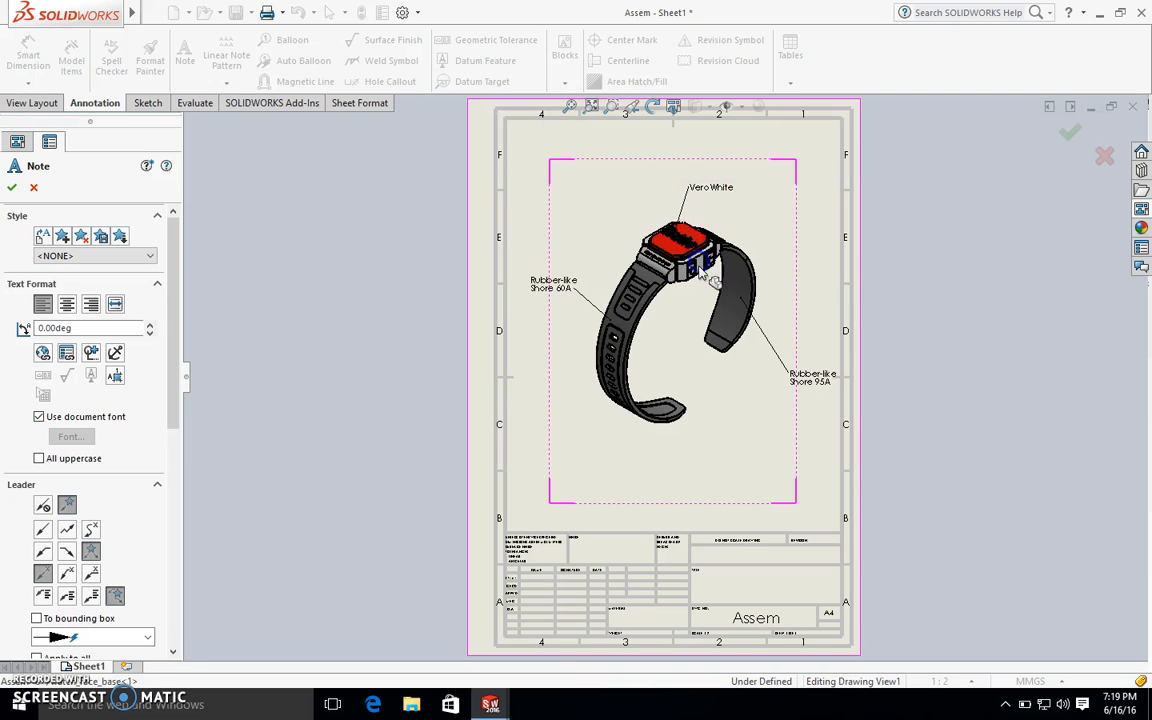
{"action": "left_click", "coordinate": [700, 252]}
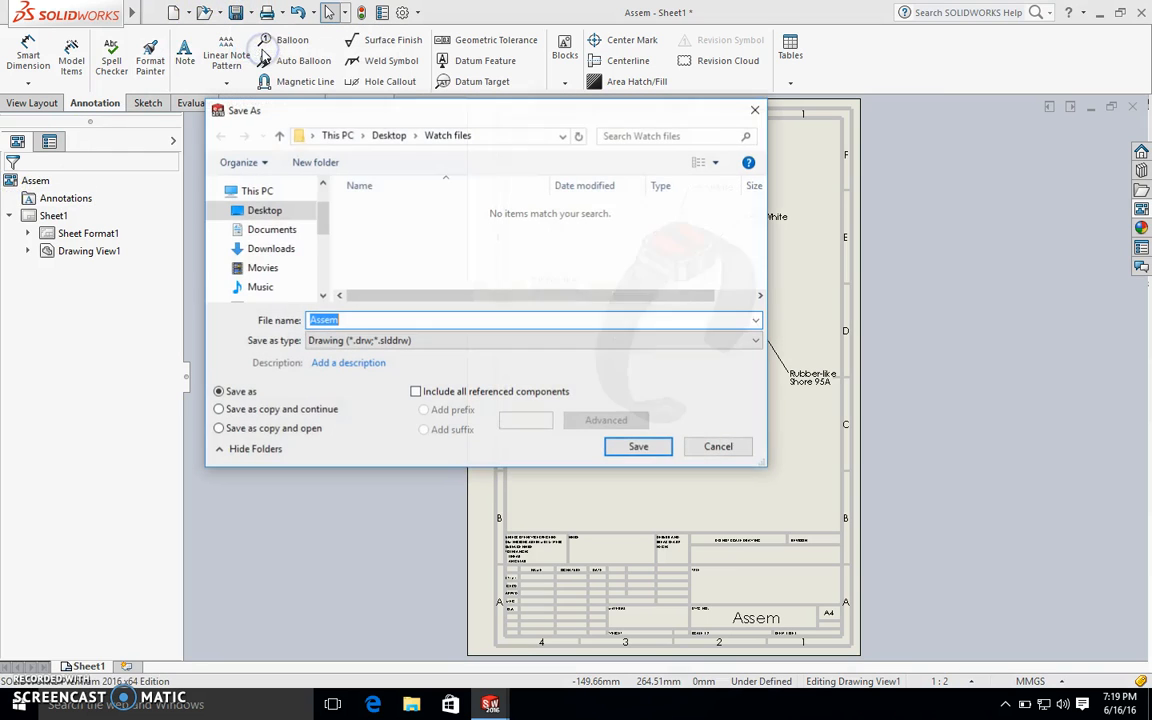
Save the drawing as the PDF 'multi-material callouts'.
{"action": "type", "text": "m"}
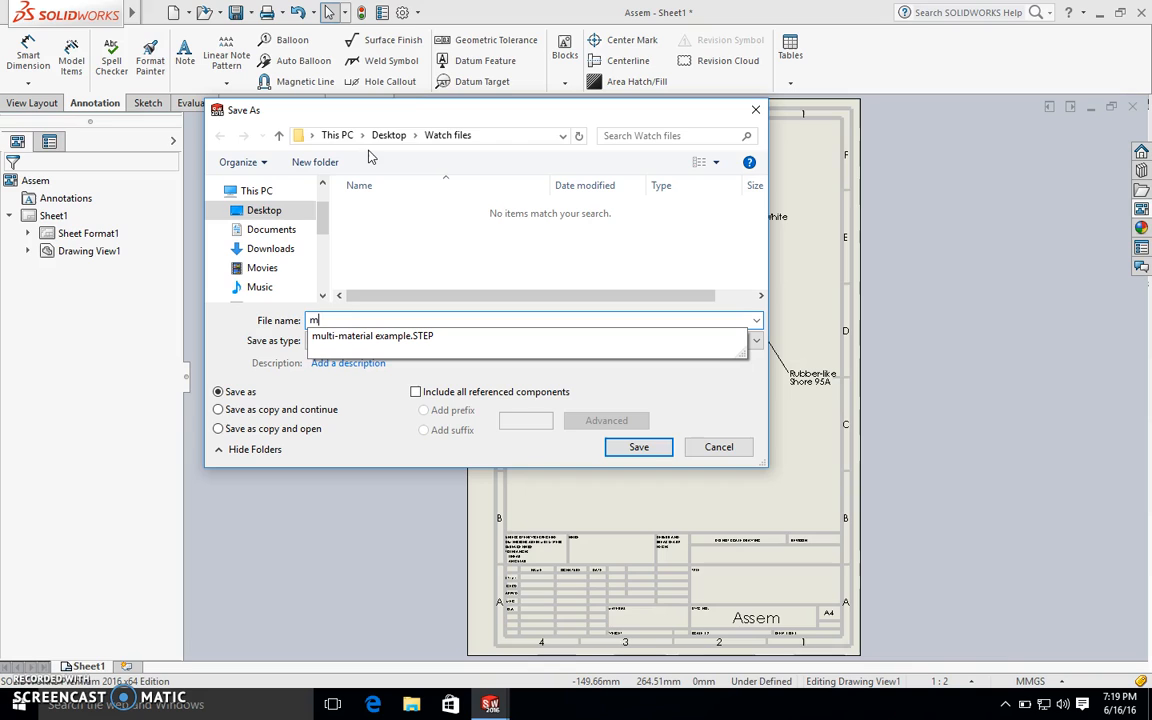
{"action": "type", "text": "ulti-material callouts"}
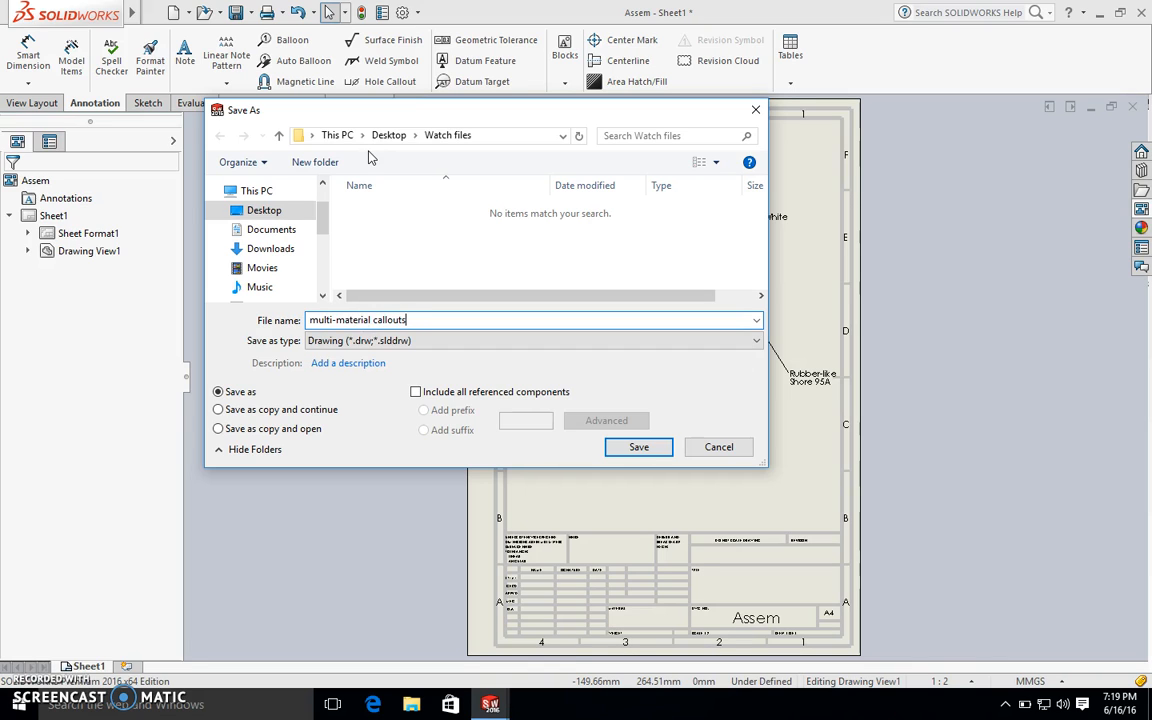
{"action": "left_click", "coordinate": [753, 340]}
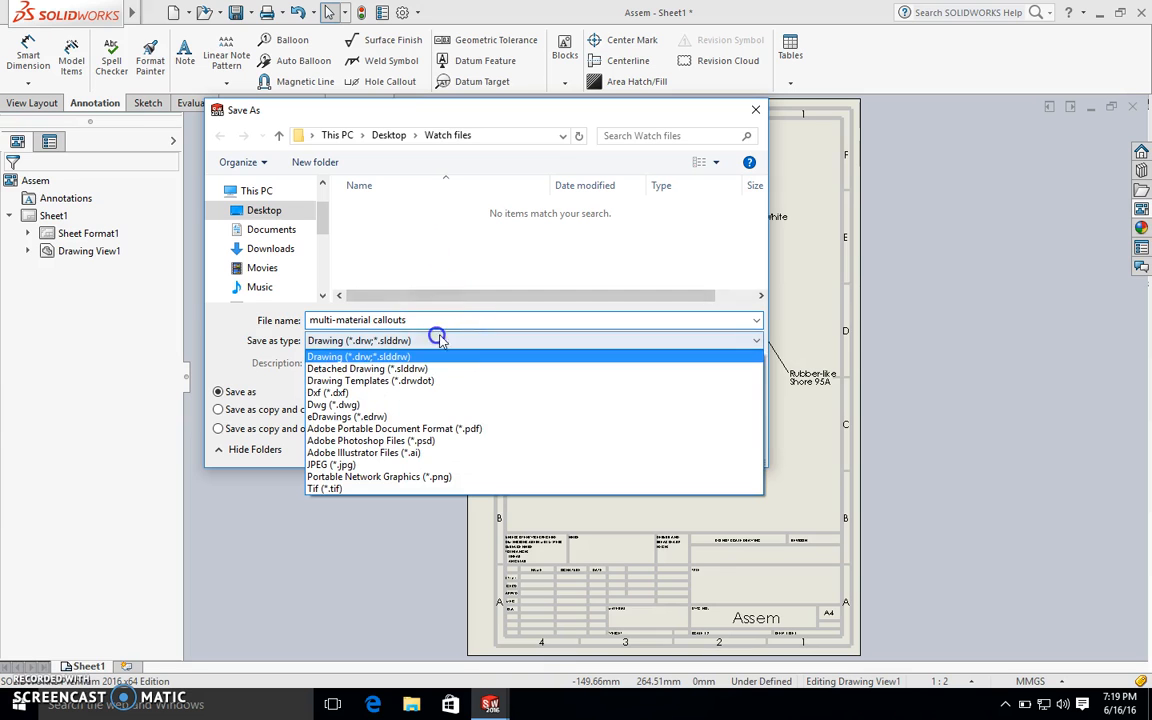
{"action": "left_click", "coordinate": [394, 428]}
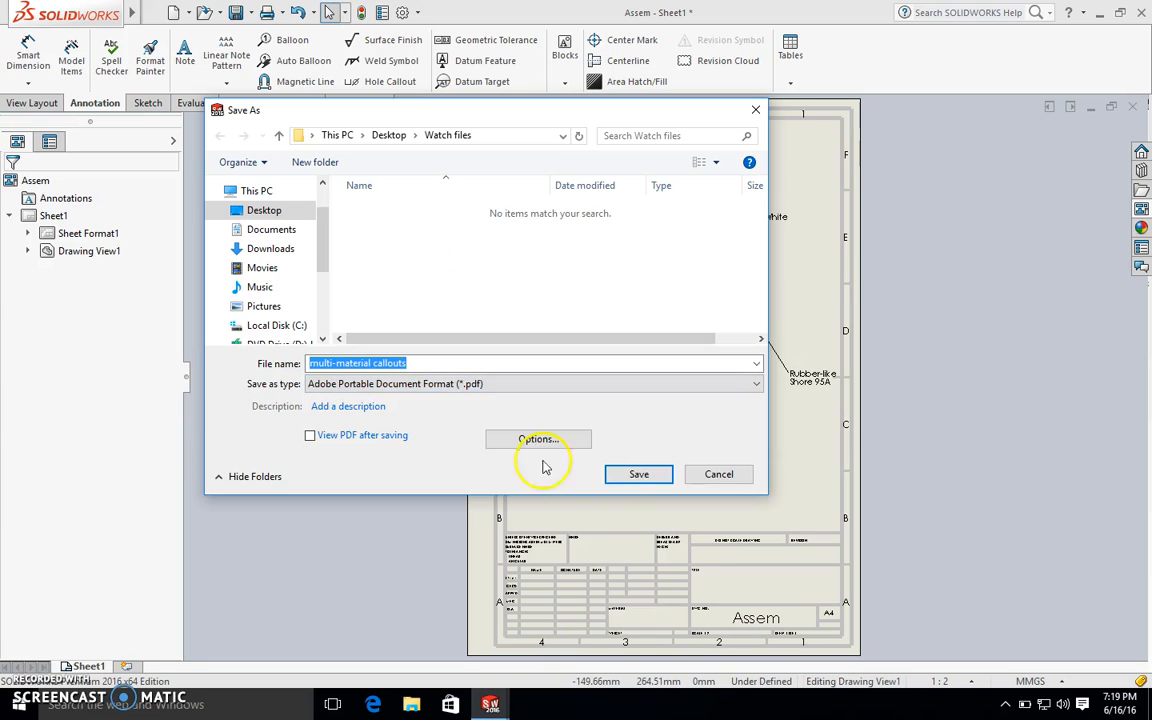
{"action": "left_click", "coordinate": [638, 474]}
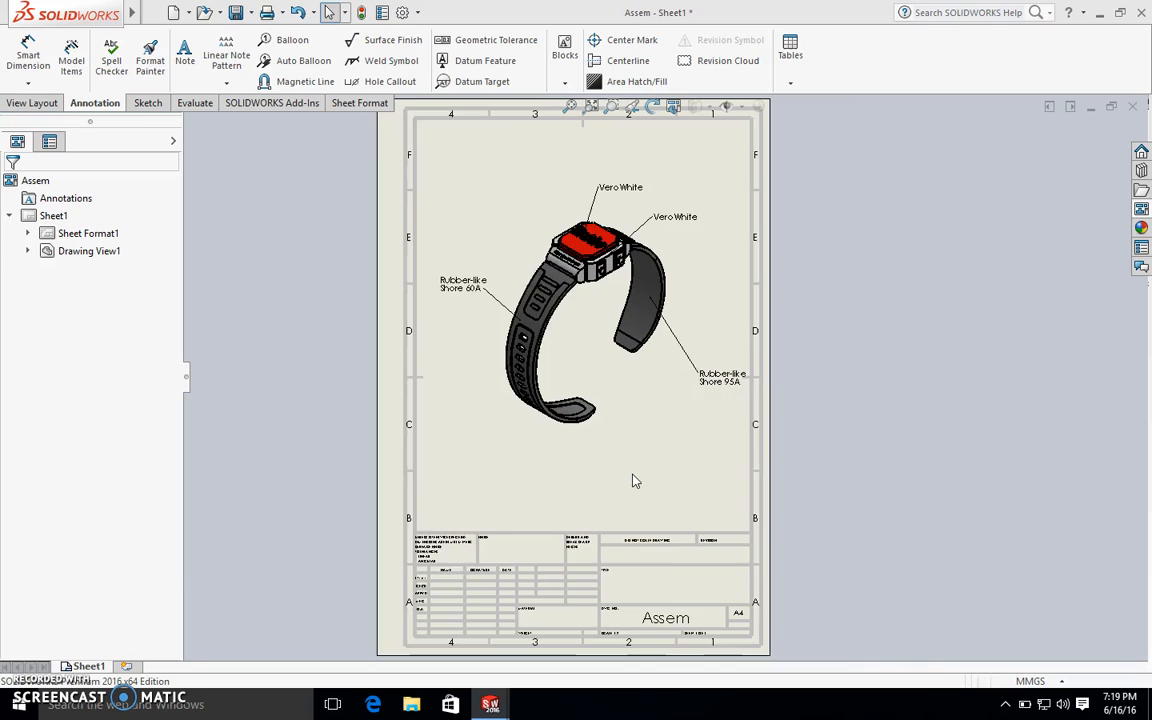